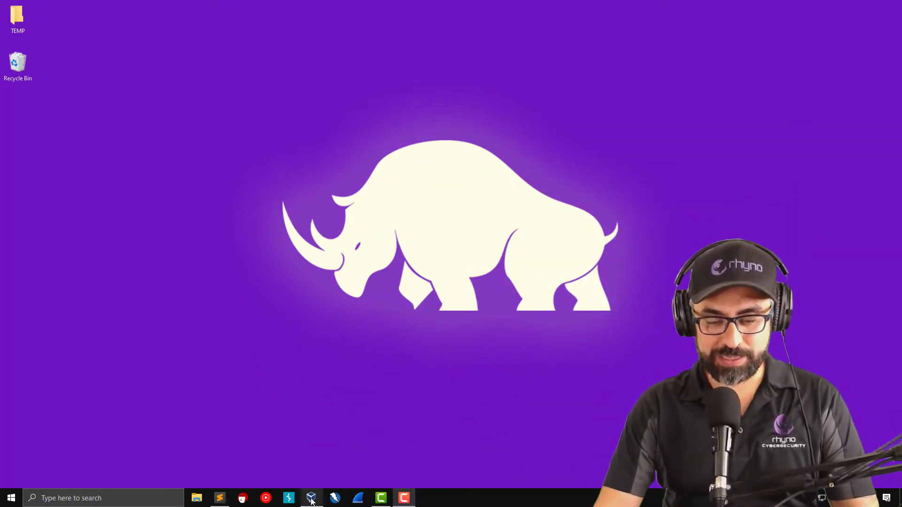
# Start the Kali-Linux-2021.3-vbox-amd64 virtual machine from VirtualBox Manager.
pyautogui.click(311, 498)
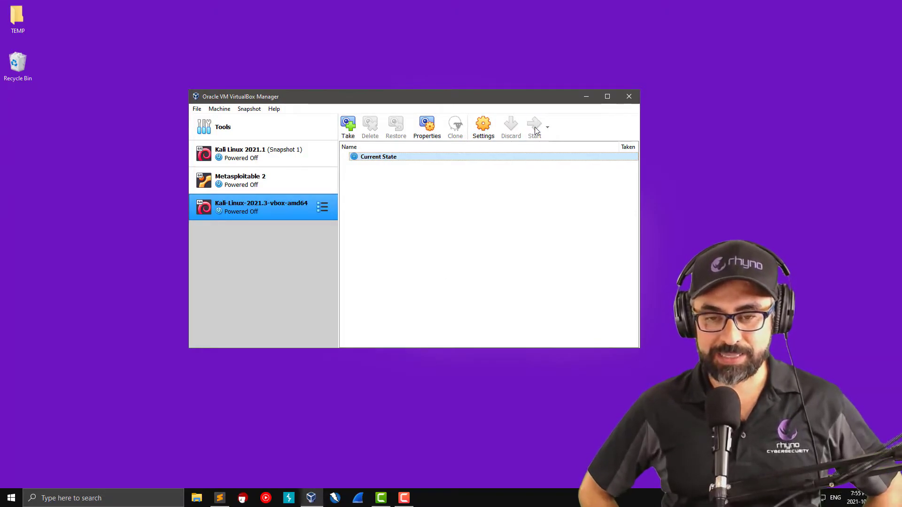
pyautogui.click(535, 124)
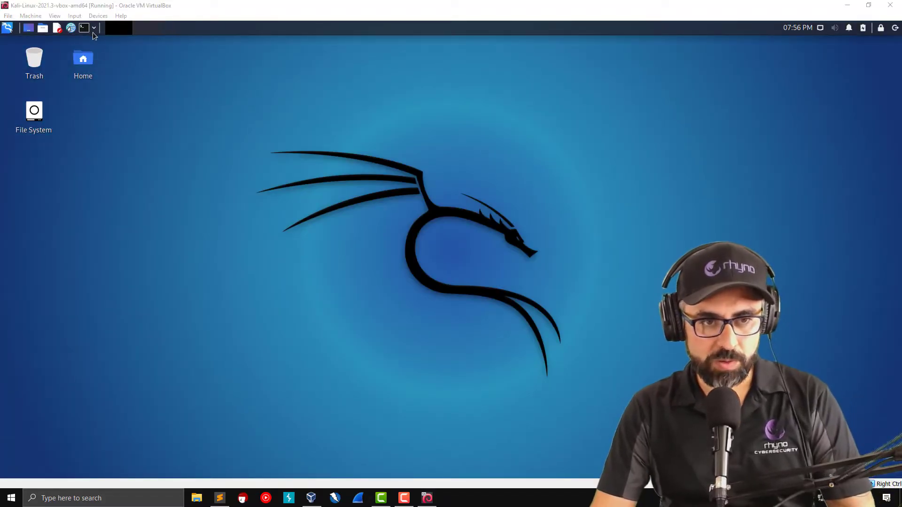
# Get a terminal on the Kali desktop and become root with su.
pyautogui.click(83, 27)
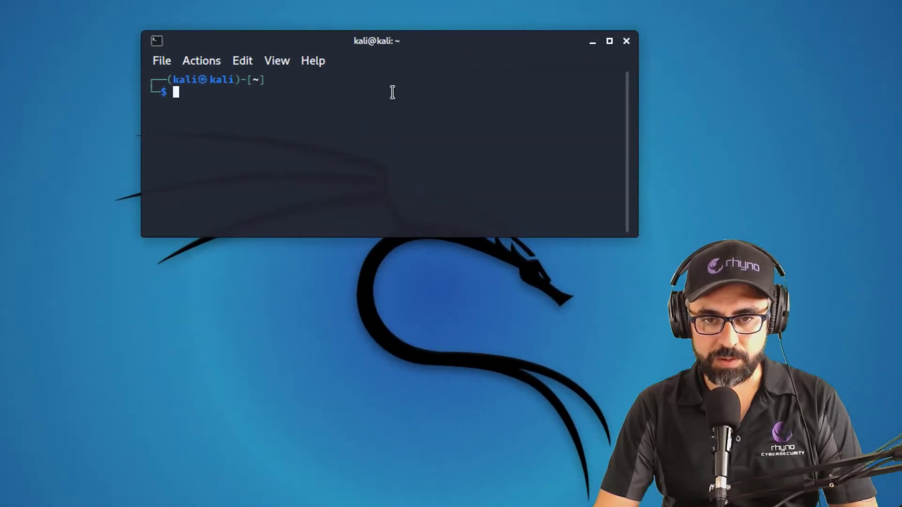
pyautogui.moveTo(358, 100)
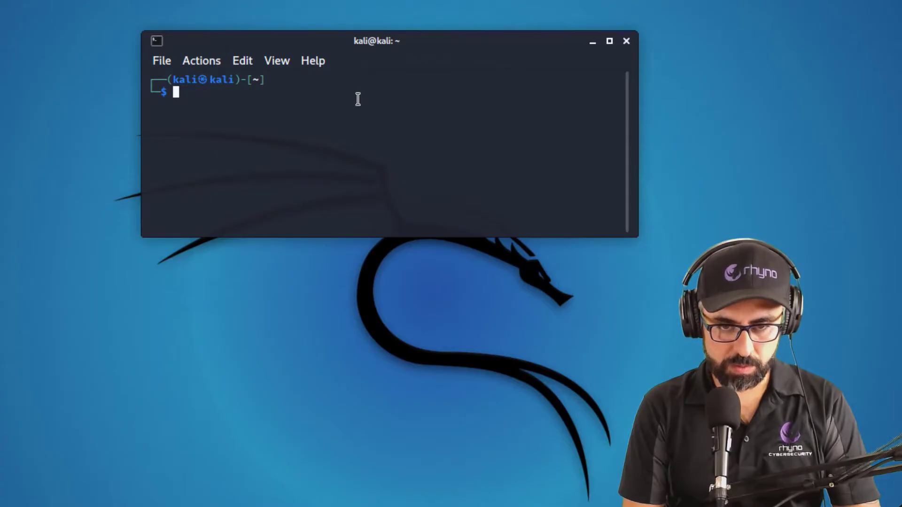
pyautogui.write('su')
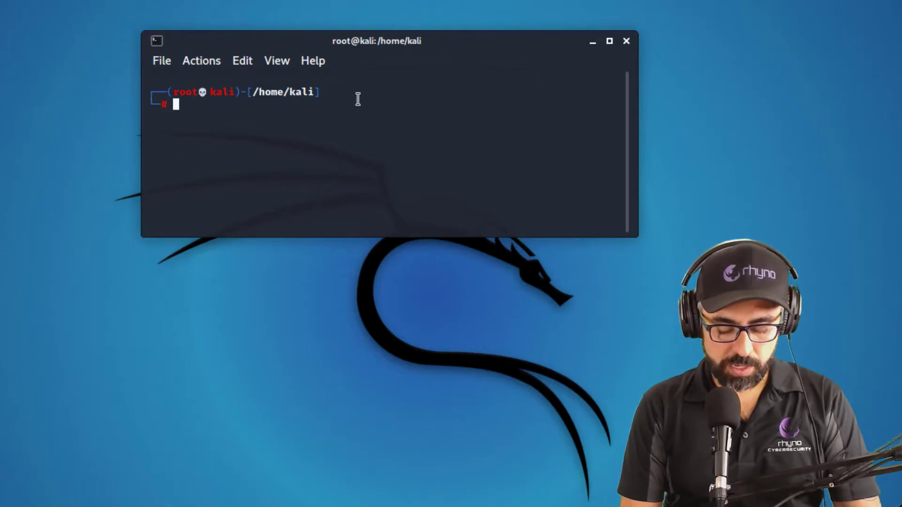
# Run apt-get update && apt-get install to refresh the package lists.
pyautogui.write('apt-get u')
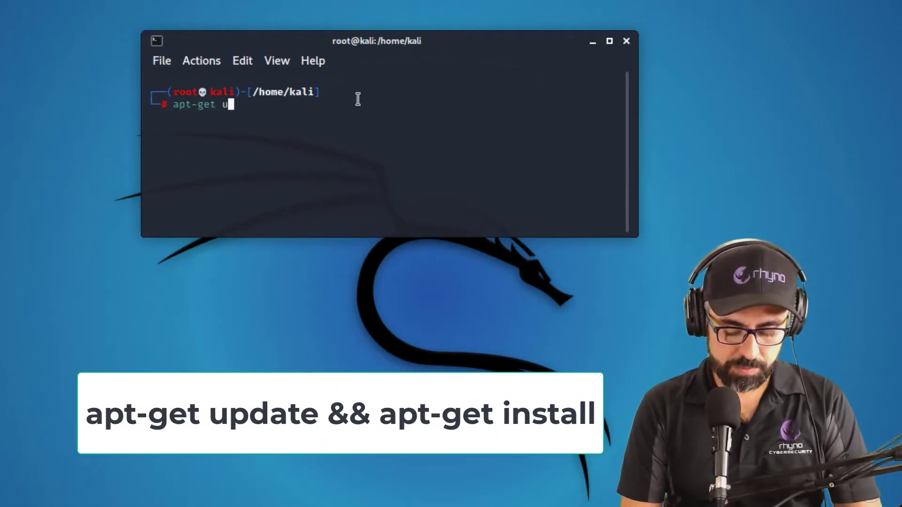
pyautogui.write('pdate')
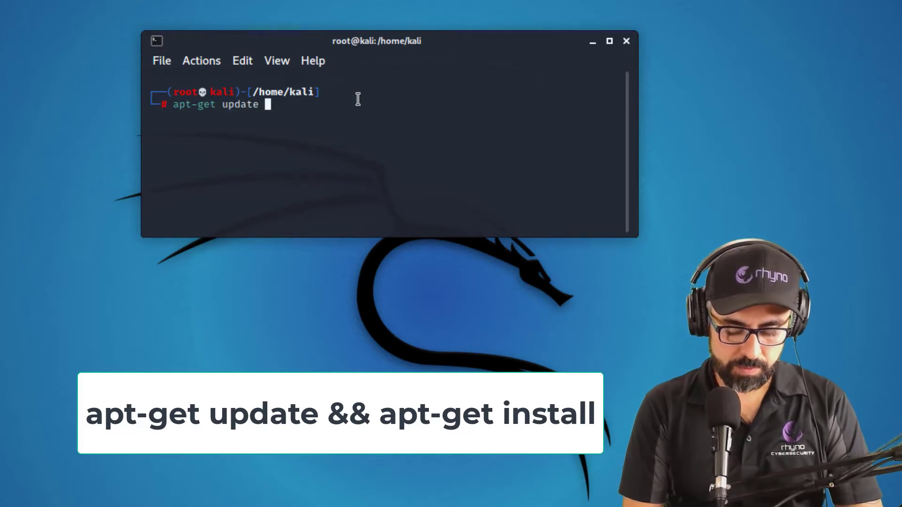
pyautogui.write('&&')
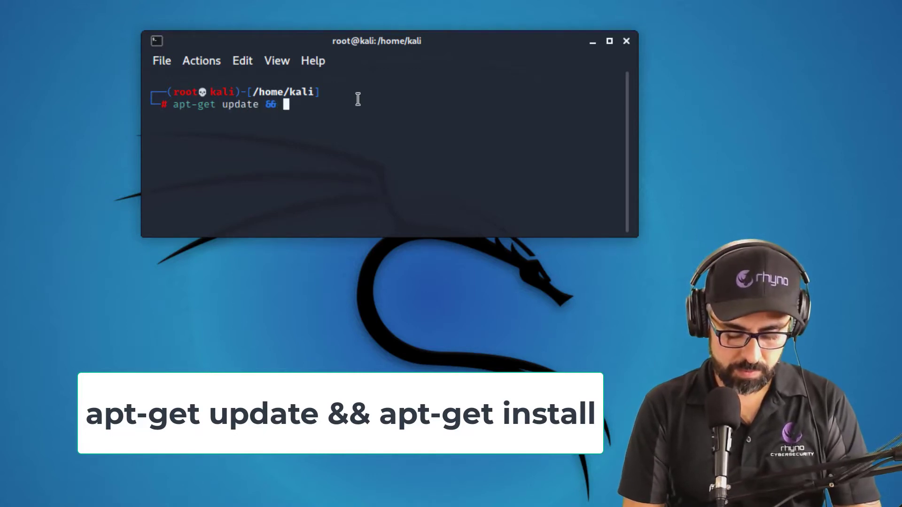
pyautogui.write('apt-')
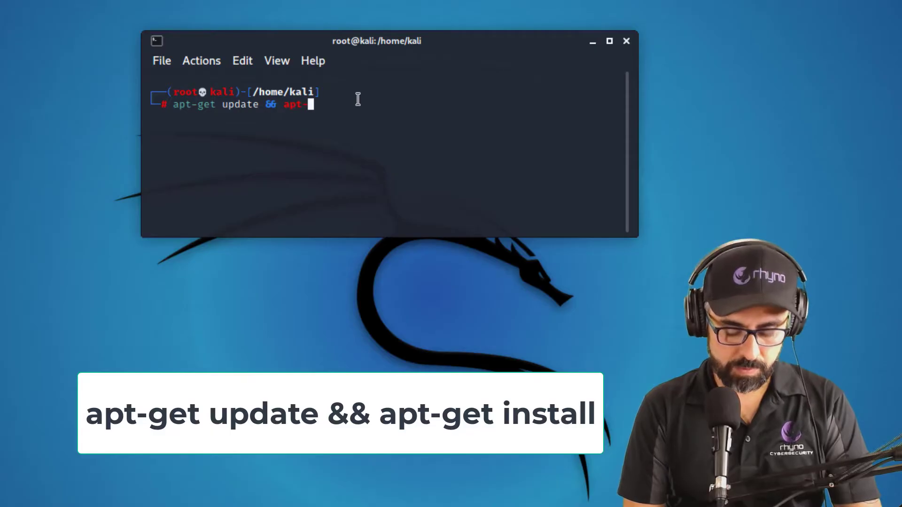
pyautogui.write('get')
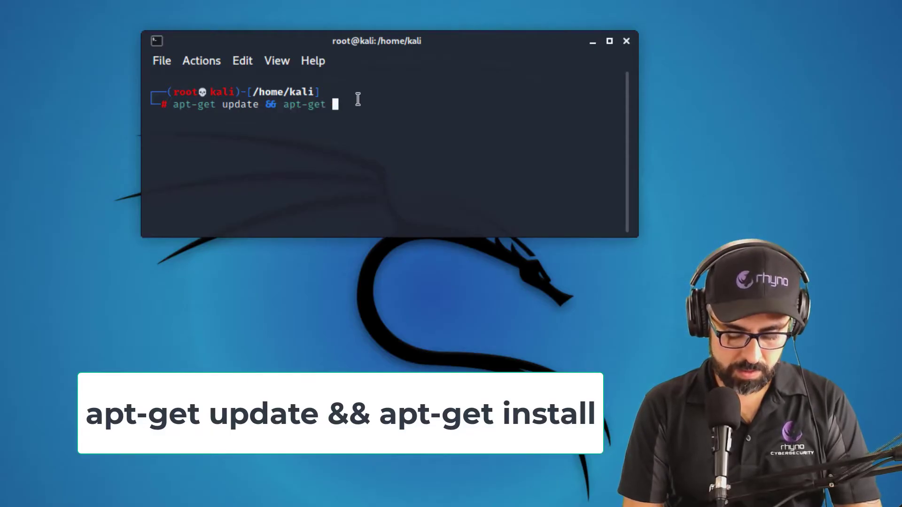
pyautogui.write('install')
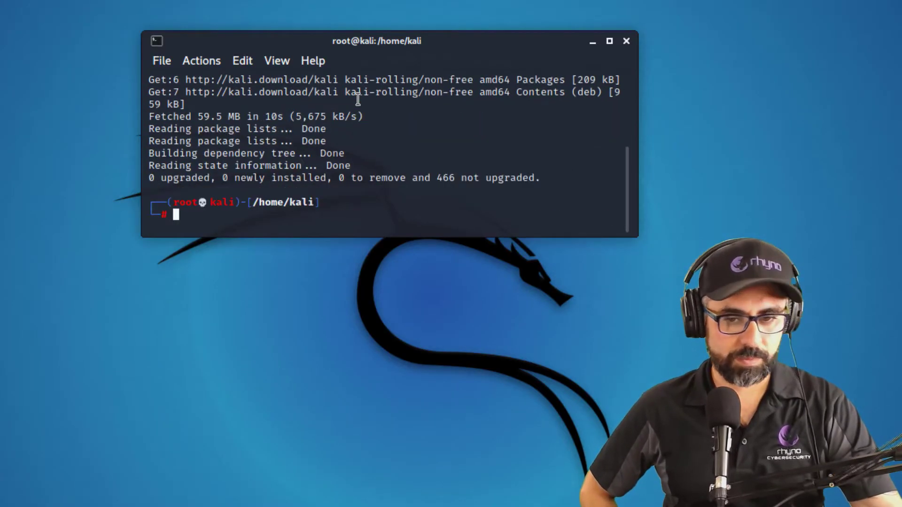
pyautogui.write('clear')
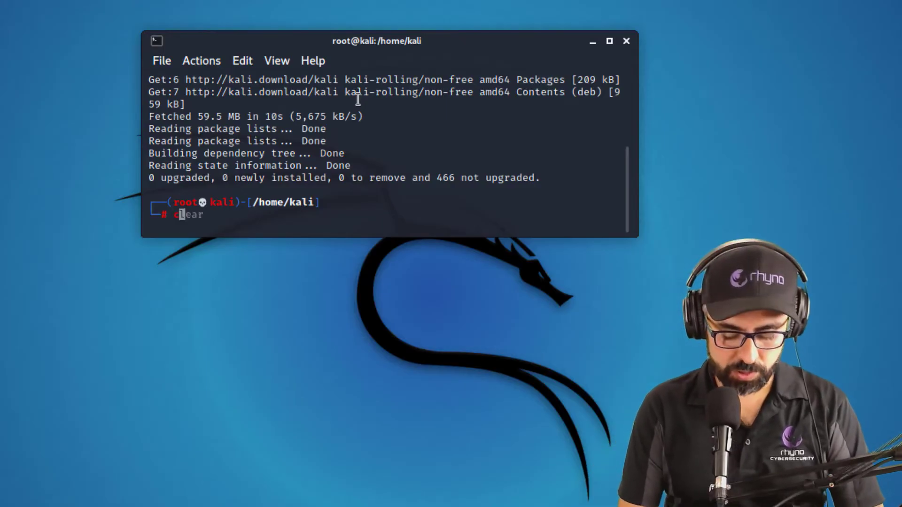
# Install openvas via apt-get, answering y to pull in gvm, openvas-scanner and ospd-openvas.
pyautogui.press('Return')
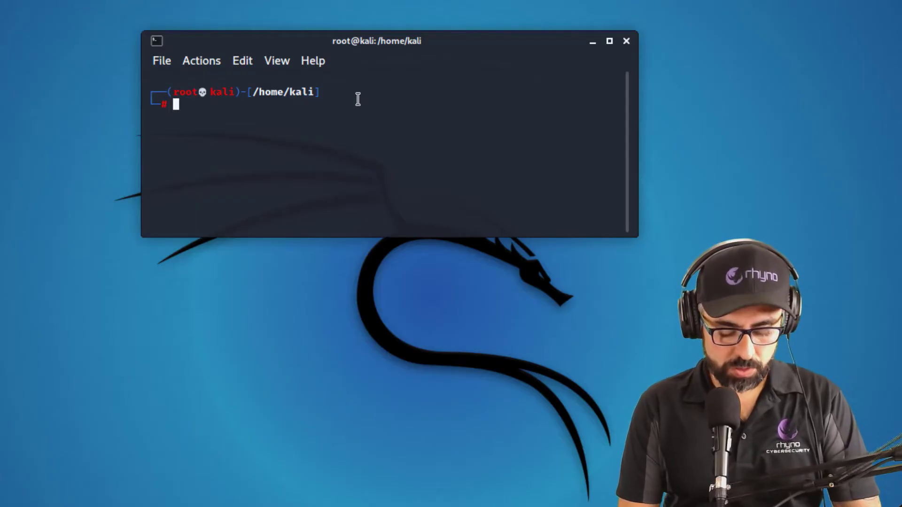
pyautogui.write('apt-get update && apt-get install')
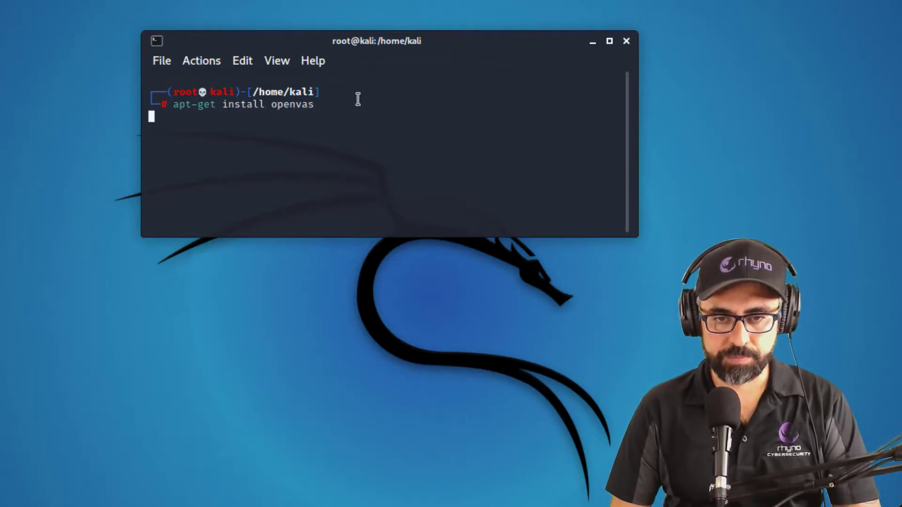
pyautogui.press('Return')
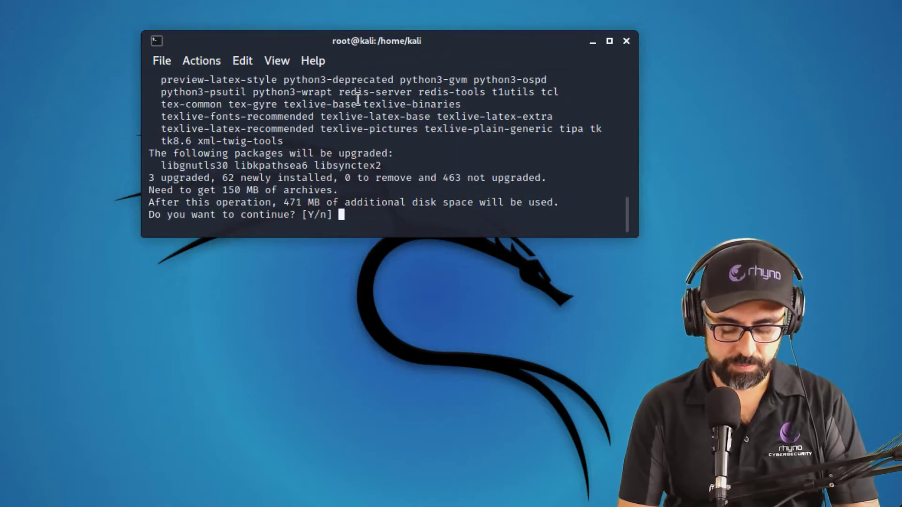
pyautogui.write('y')
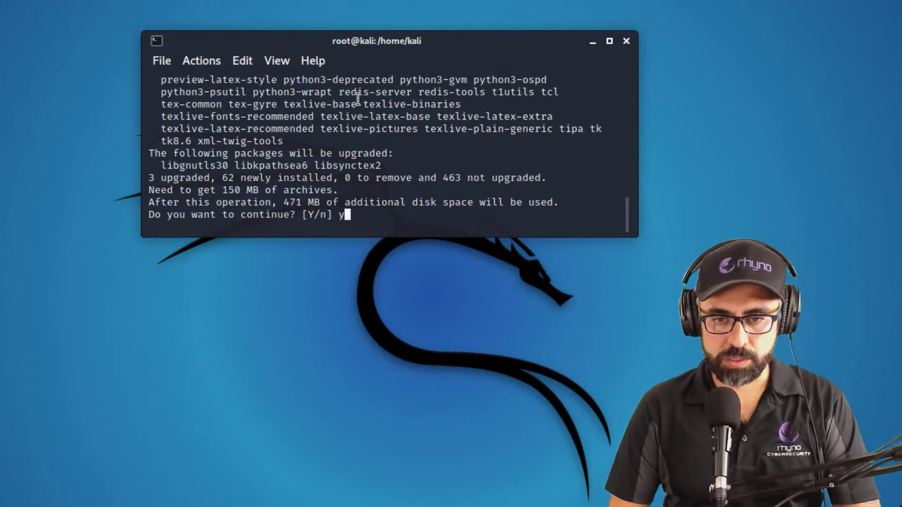
pyautogui.press('Return')
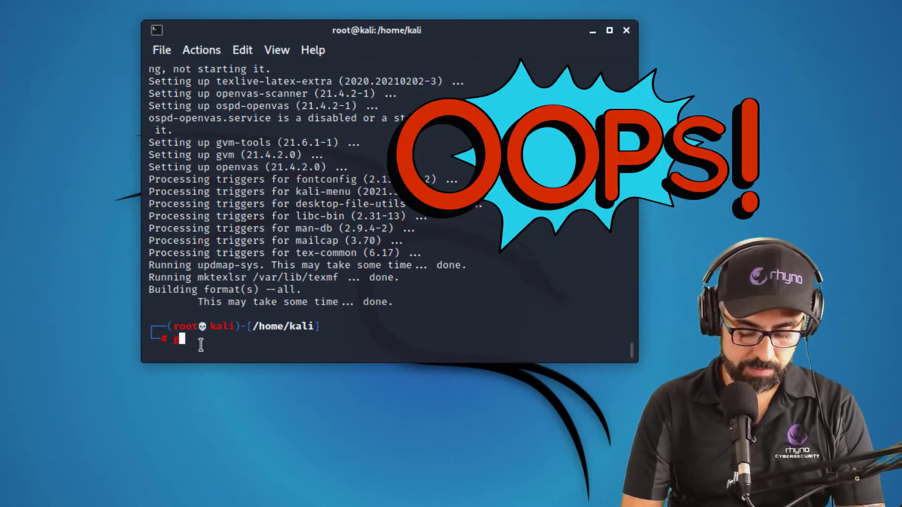
# Run gvm-setup to update the feeds and create the admin user with a generated password.
pyautogui.write('gvm-setup')
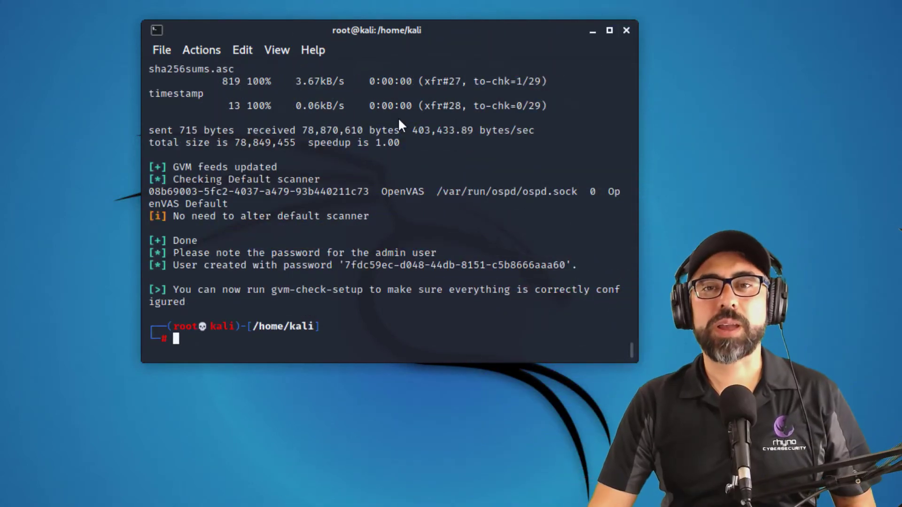
pyautogui.moveTo(124, 73)
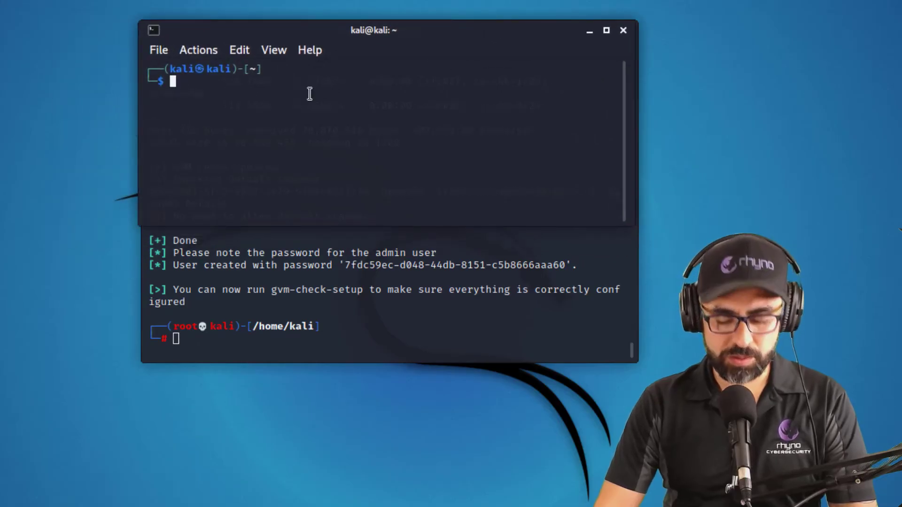
# Change to the Desktop folder and create gvm-pass.txt in nano.
pyautogui.write('Des')
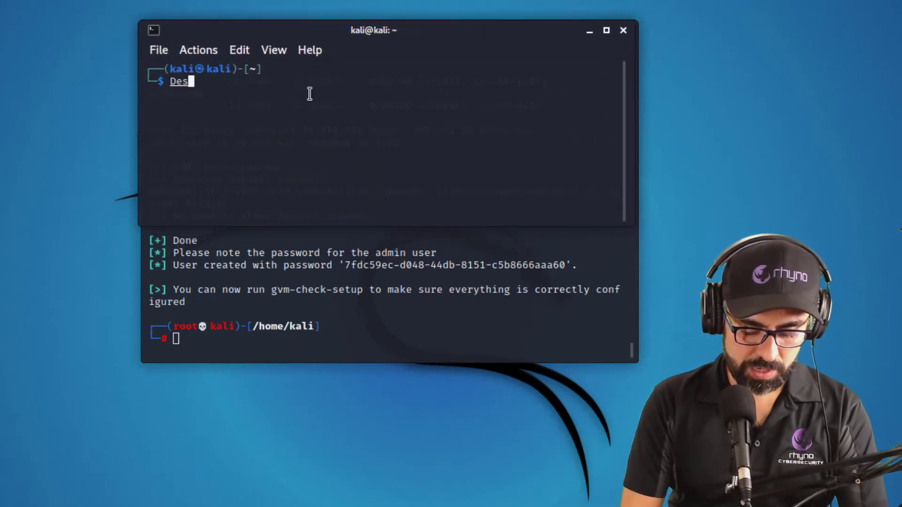
pyautogui.write('k')
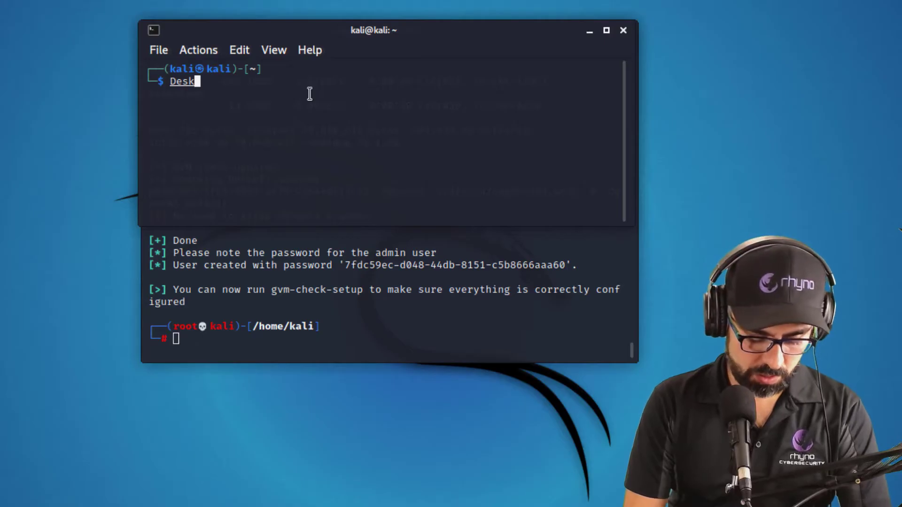
pyautogui.write('top')
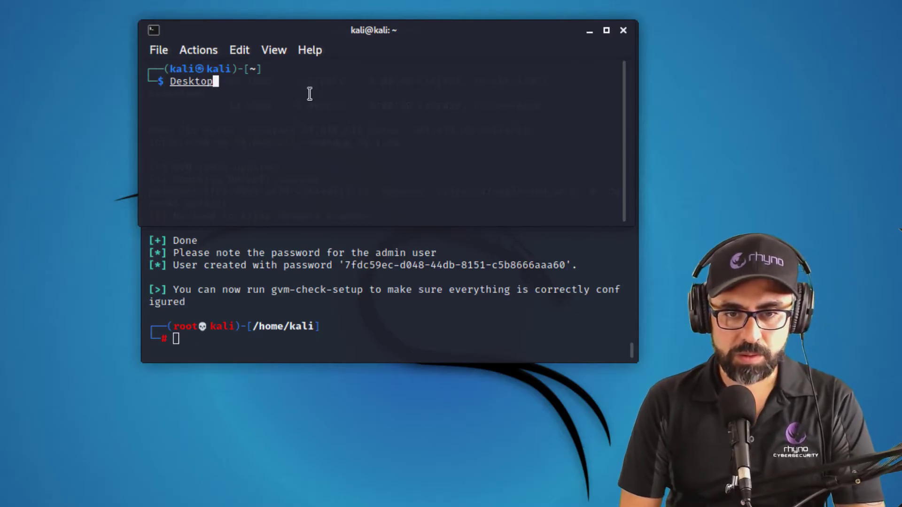
pyautogui.write('nano')
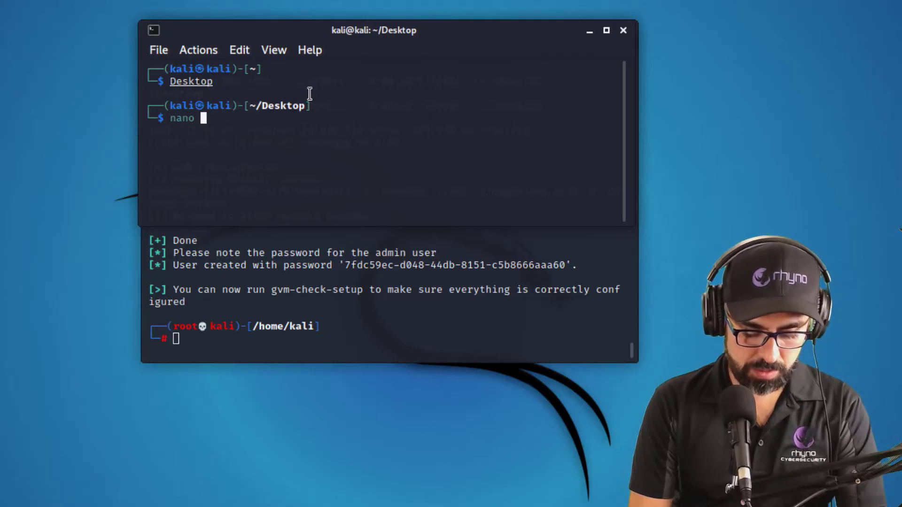
pyautogui.write('p')
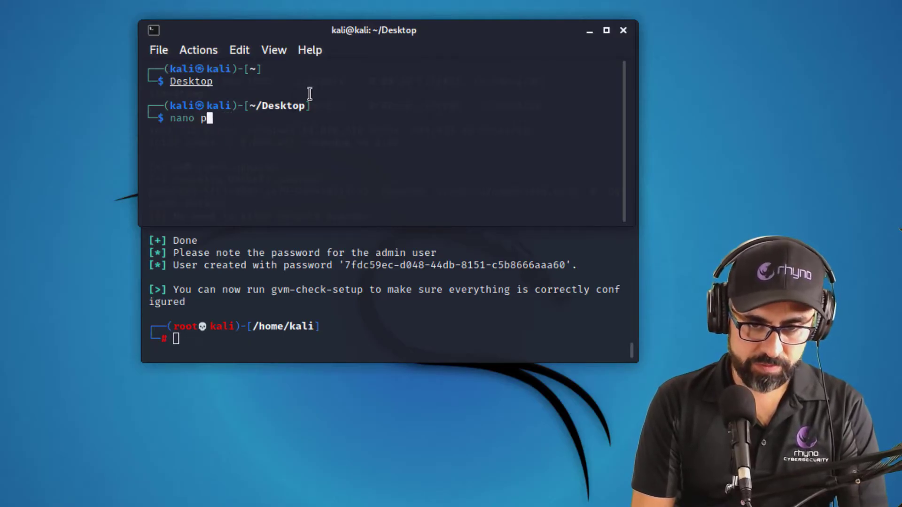
pyautogui.write('gvm')
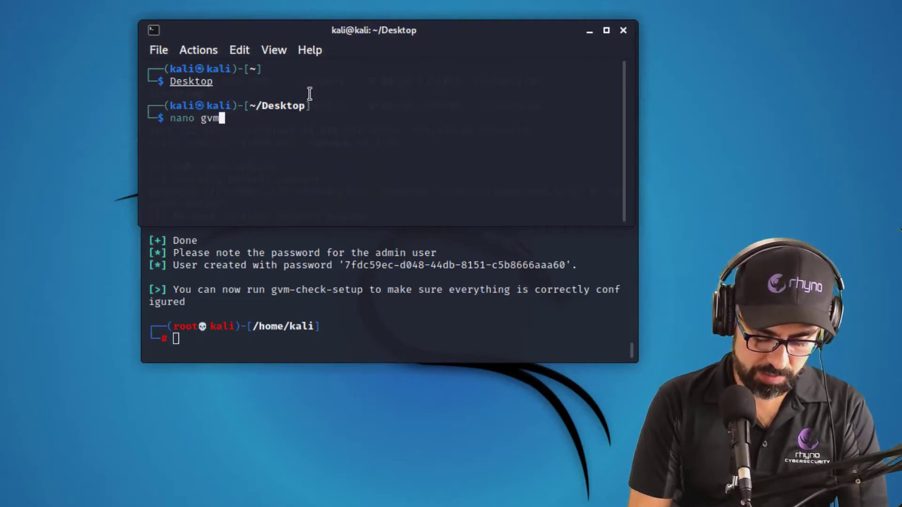
pyautogui.write('-pass.')
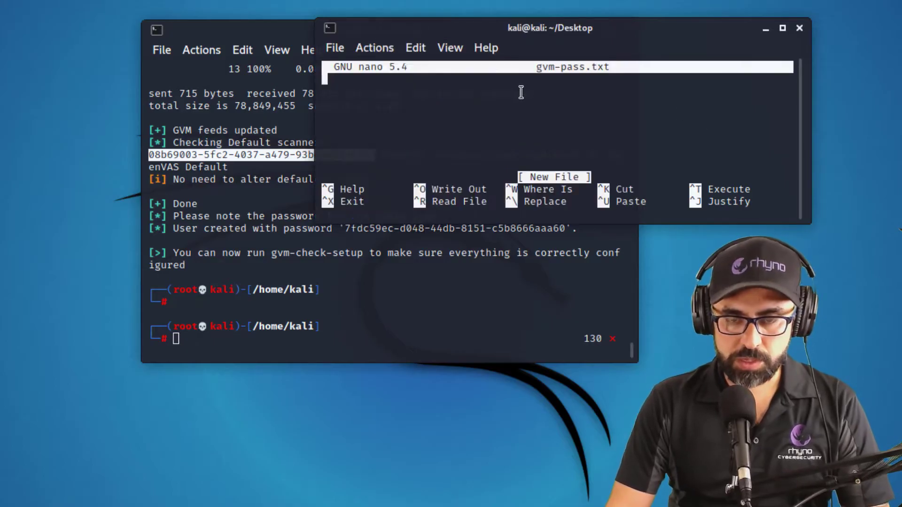
# Record the two scanner IDs 08b69003-5fc2-4037-a479-93b440211c73 and 7fdc59ec-d048-44db-8151-c5b8666aaa60 in the notes.
pyautogui.write('08b69003-5fc2-4037-a479-93b440211c73')
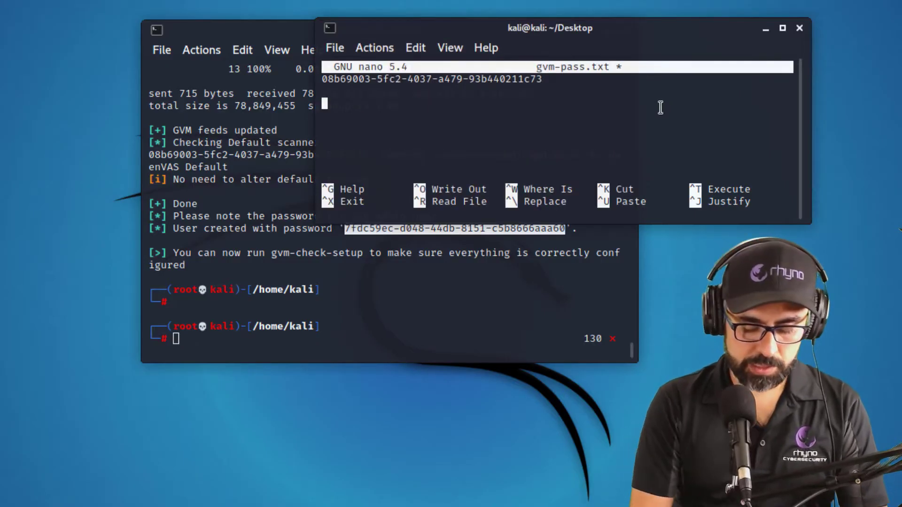
pyautogui.write('7fdc59ec-d048-44db-8151-c5b8666aaa60')
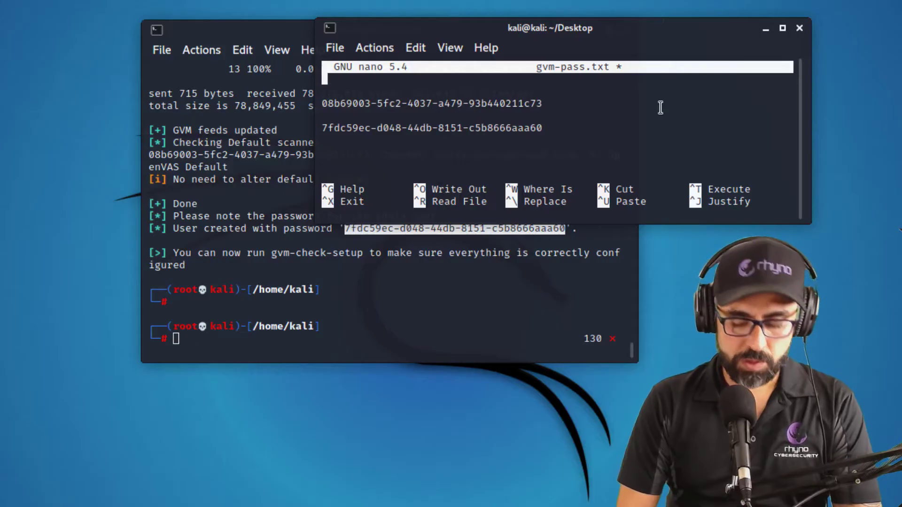
# Label the notes with OPEVAS INFO, UDID, admin user and PASS headings, then exit nano.
pyautogui.write('OPE')
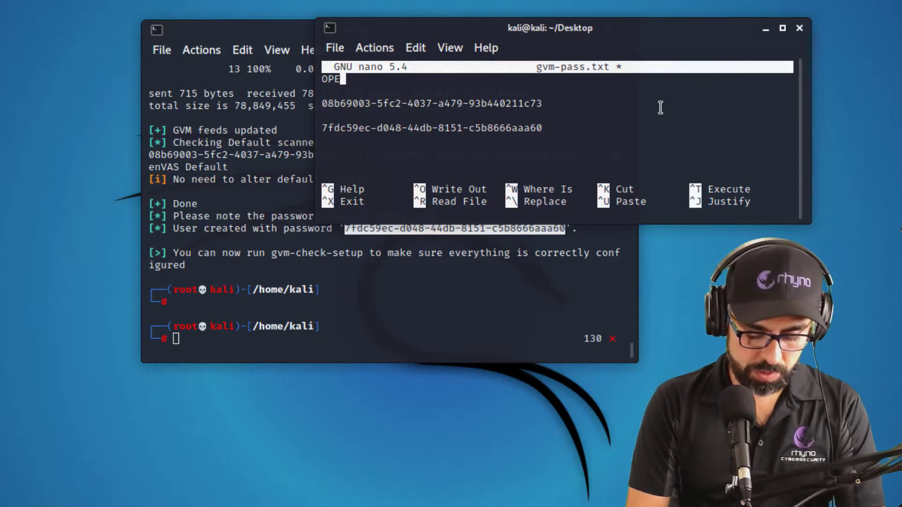
pyautogui.write('VA')
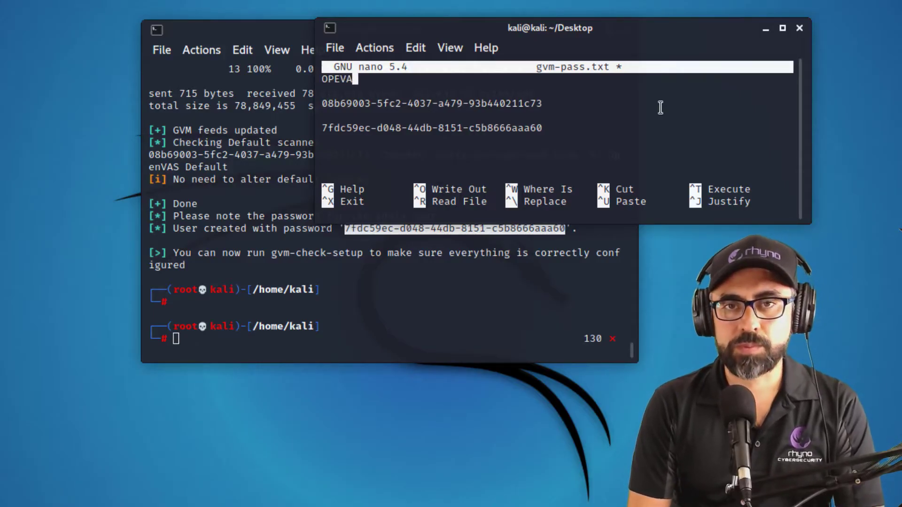
pyautogui.write('S')
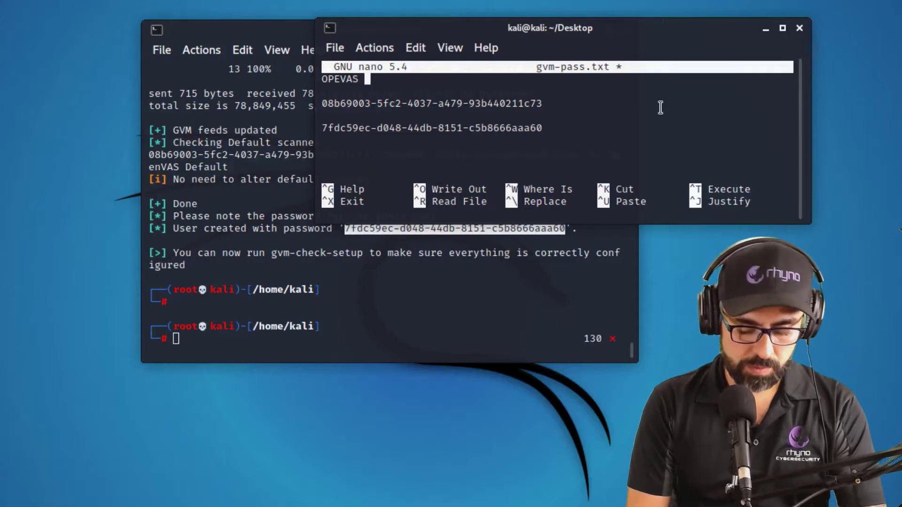
pyautogui.write('INF')
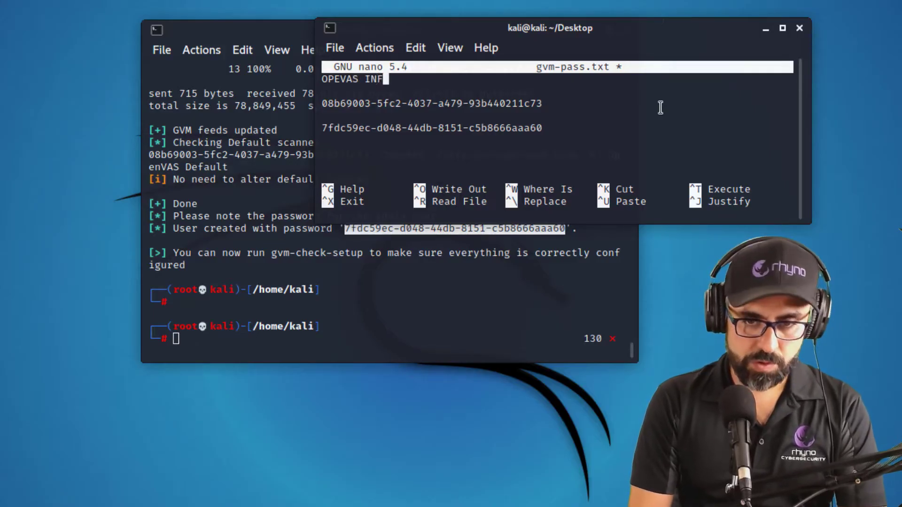
pyautogui.press('Enter')
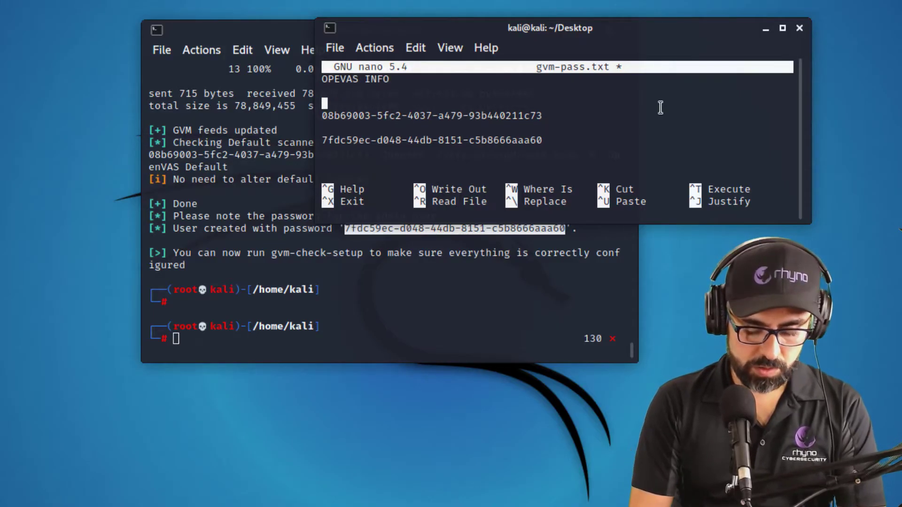
pyautogui.write('UDID')
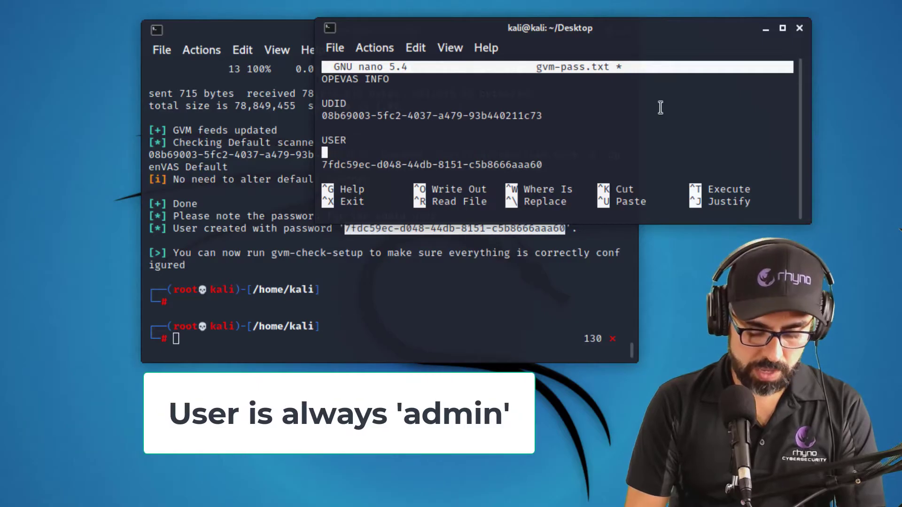
pyautogui.write('admin')
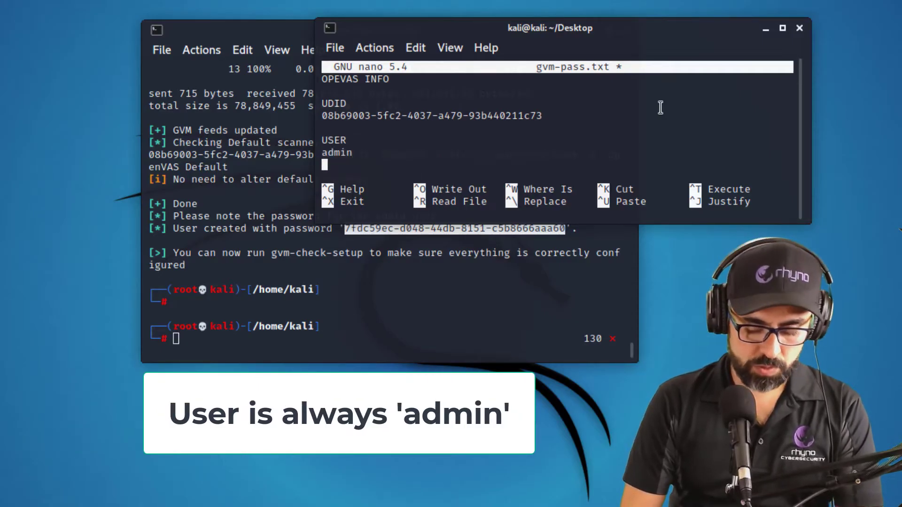
pyautogui.write('PASS')
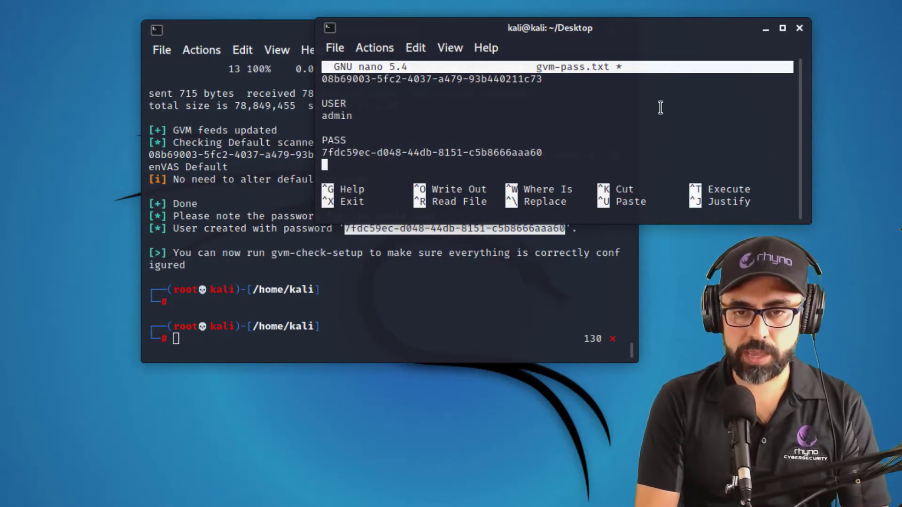
pyautogui.press('ctrl+x')
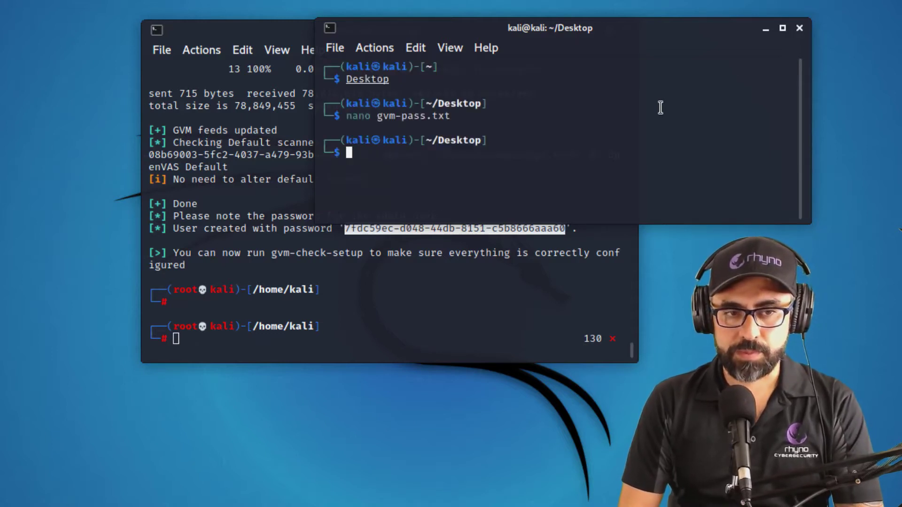
pyautogui.moveTo(690, 146)
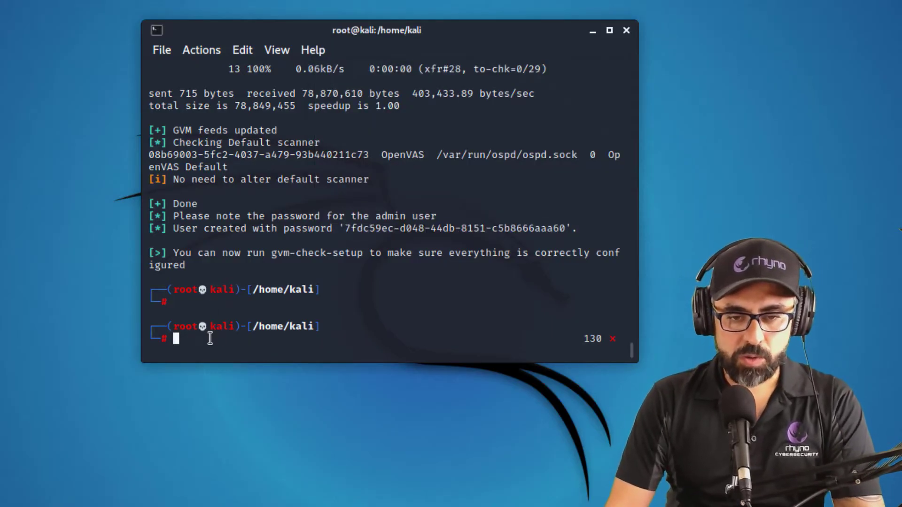
# Clear the root terminal of the old setup output.
pyautogui.write('clear')
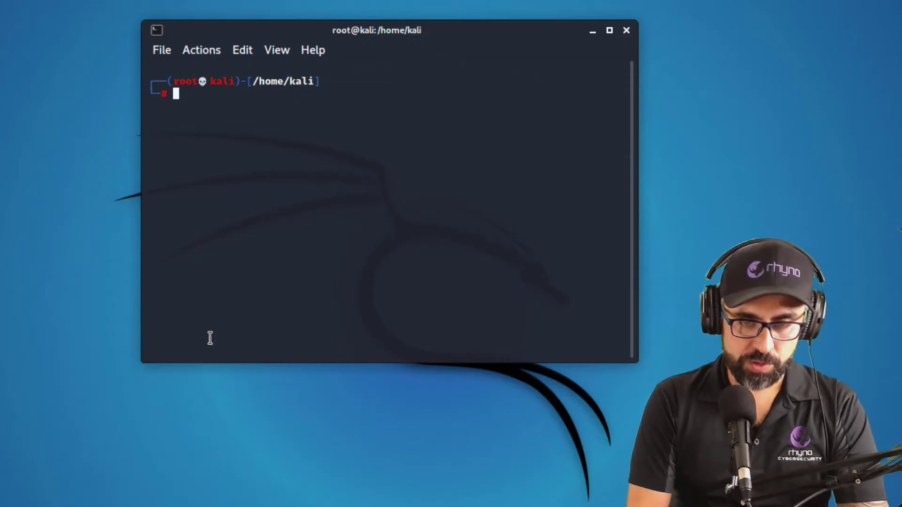
# Run gvm-check-setup to confirm the GVM-21.4.2 installation is OK.
pyautogui.write('gvm-setup')
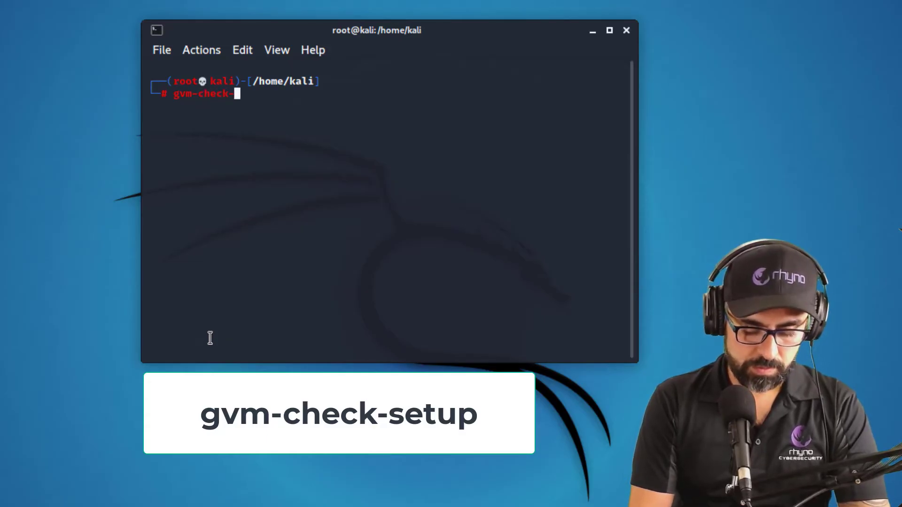
pyautogui.write('setup')
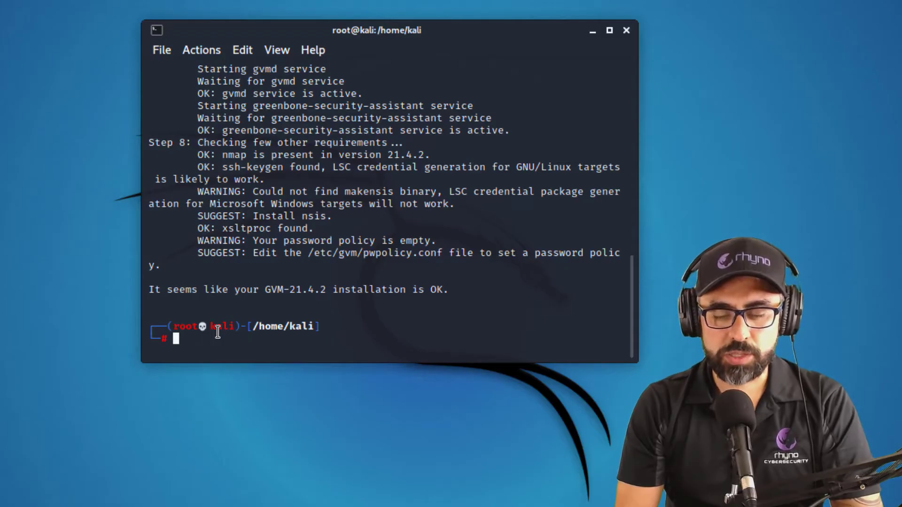
pyautogui.moveTo(184, 347)
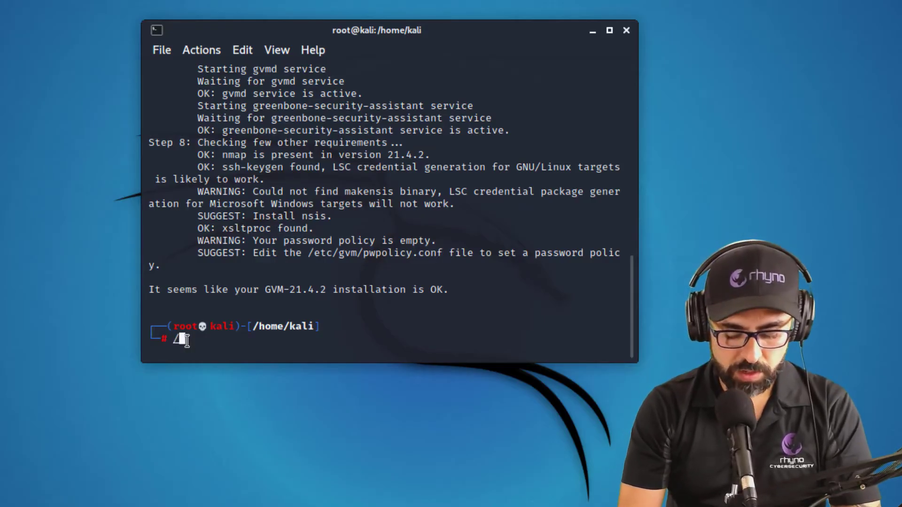
# Move to /var/log/gvm and follow gvmd.log live with tail -f.
pyautogui.write('clear')
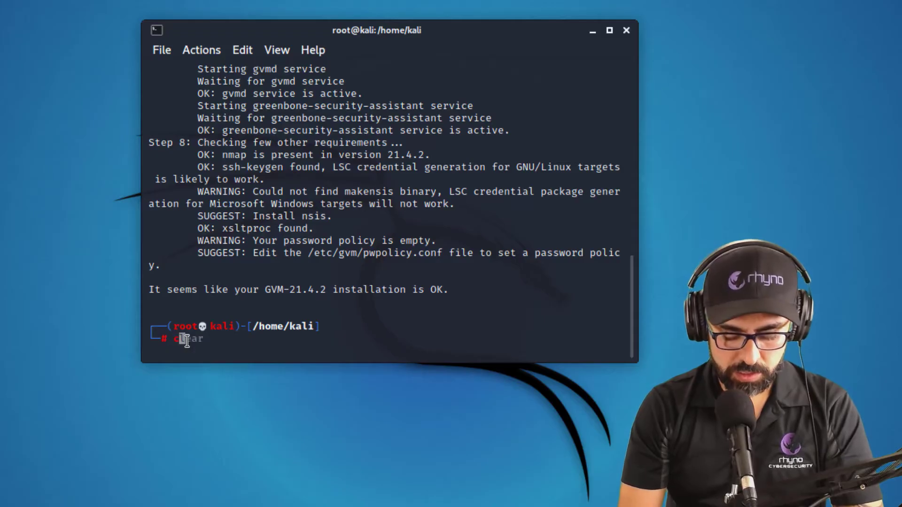
pyautogui.write('cd /va')
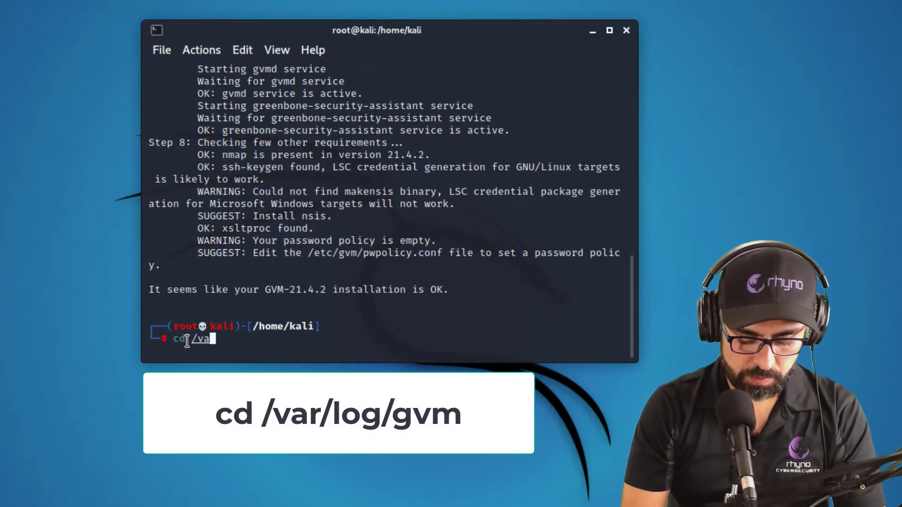
pyautogui.write('r/')
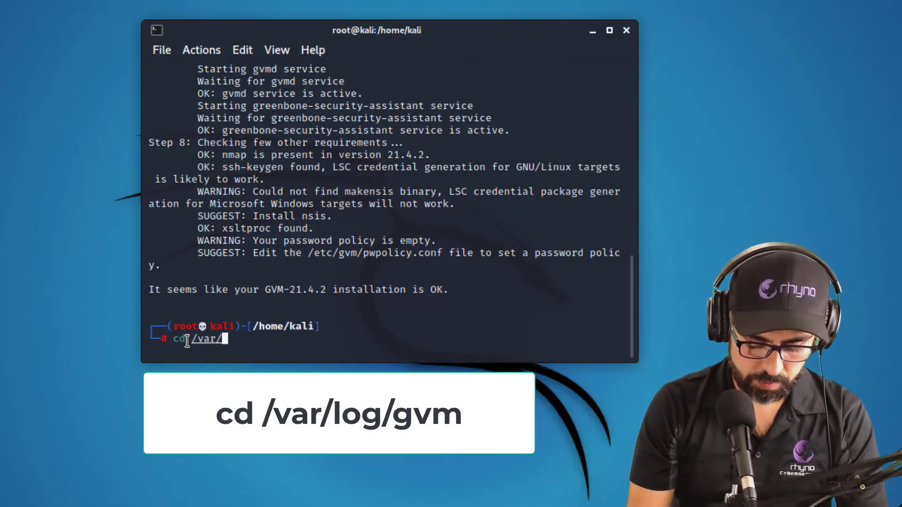
pyautogui.write('log')
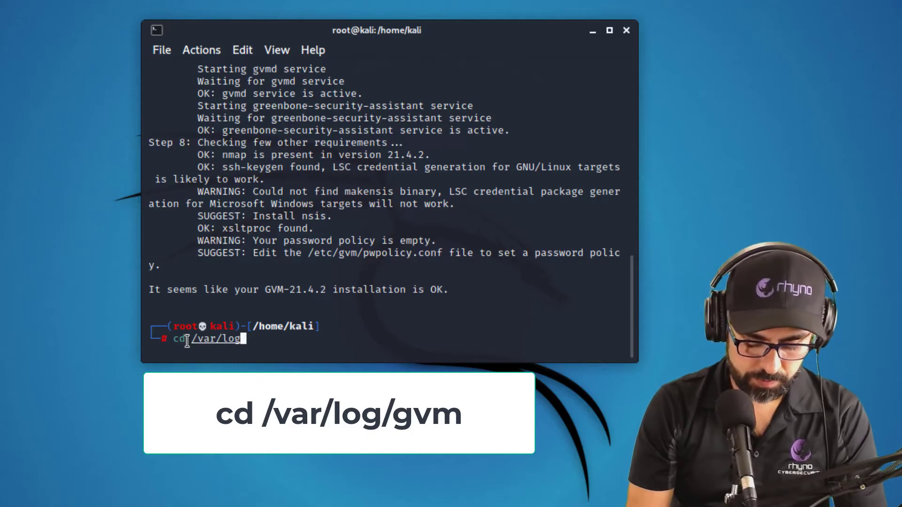
pyautogui.write('/gvm')
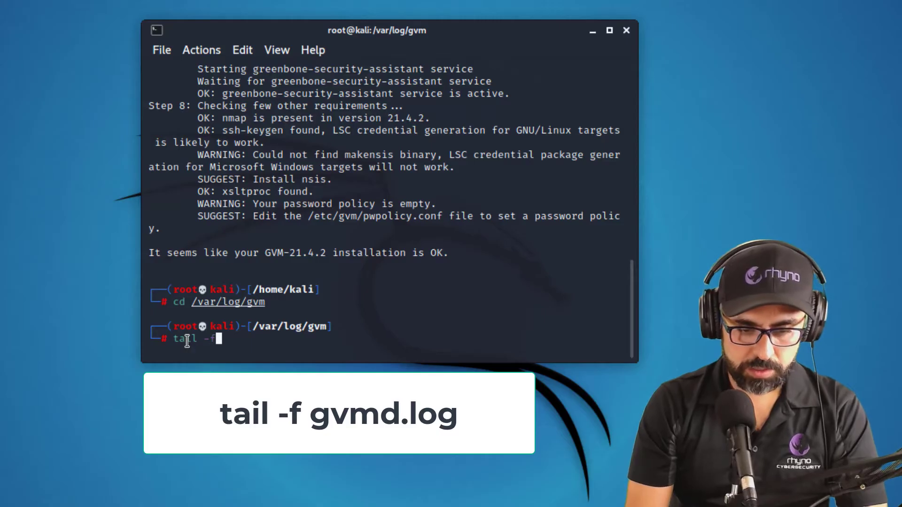
pyautogui.write('gv')
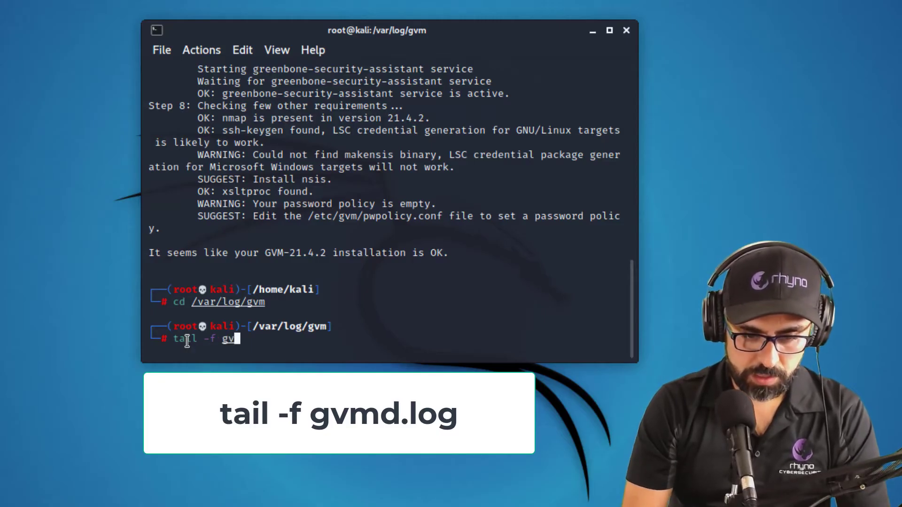
pyautogui.write('md')
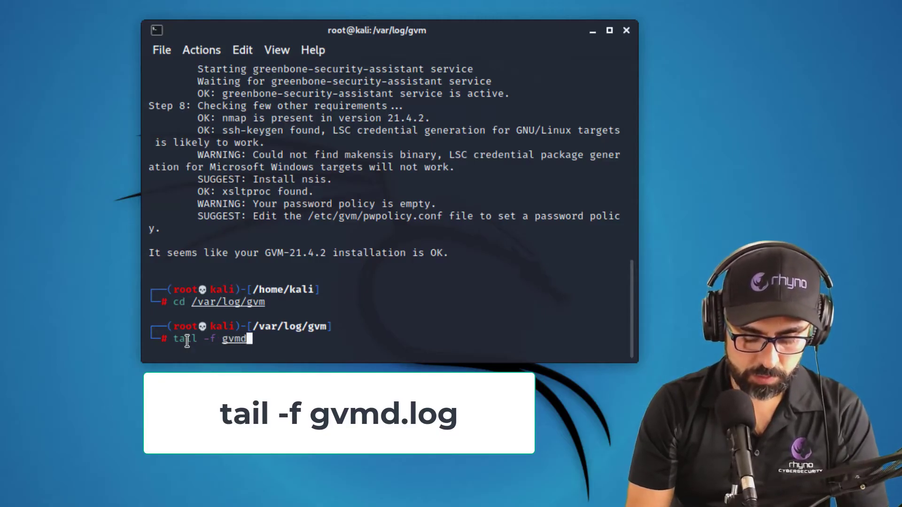
pyautogui.write('.log')
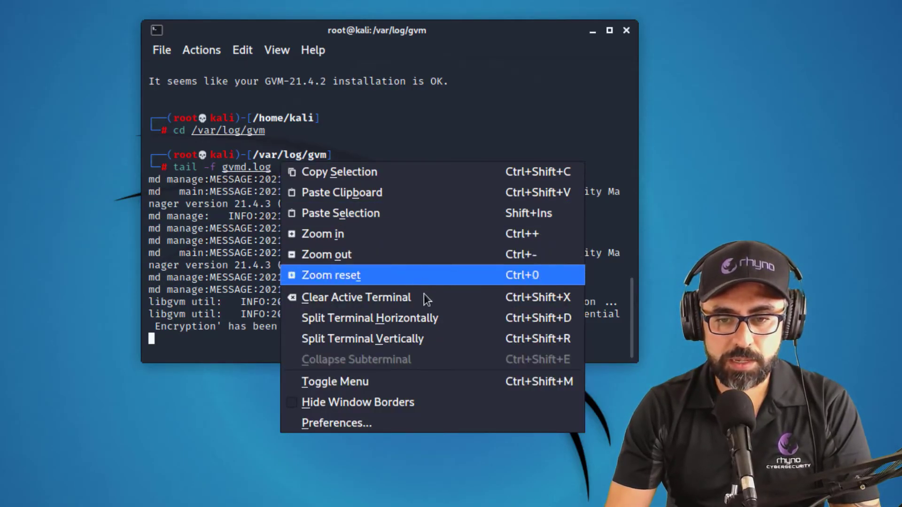
# Split the terminal horizontally and switch the new pane to a root shell with sudo su.
pyautogui.click(363, 339)
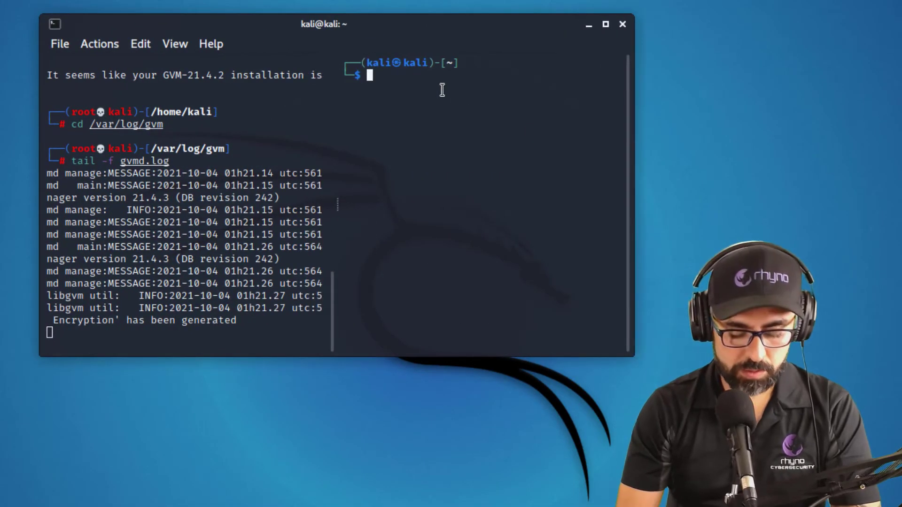
pyautogui.write('sudo')
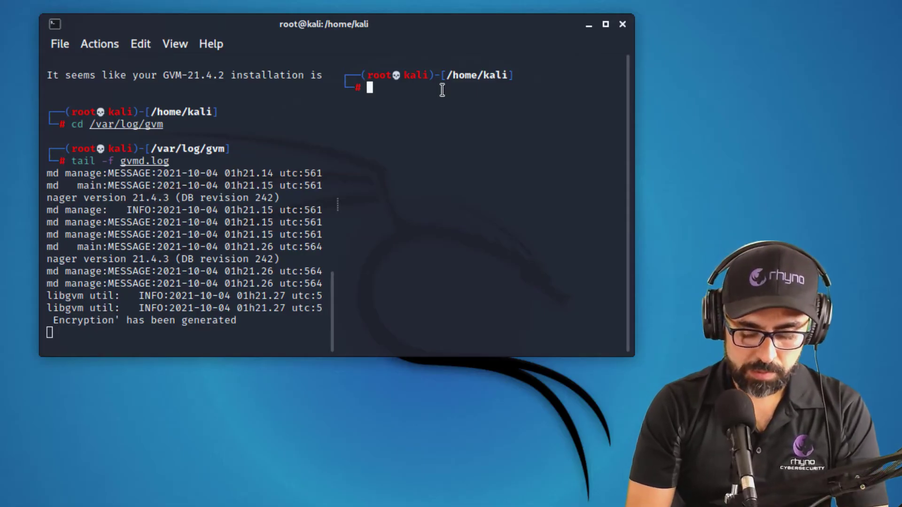
# Run greenbone-feed-sync --type GVMD_DATA and let the feed sync finish.
pyautogui.write('greenbo')
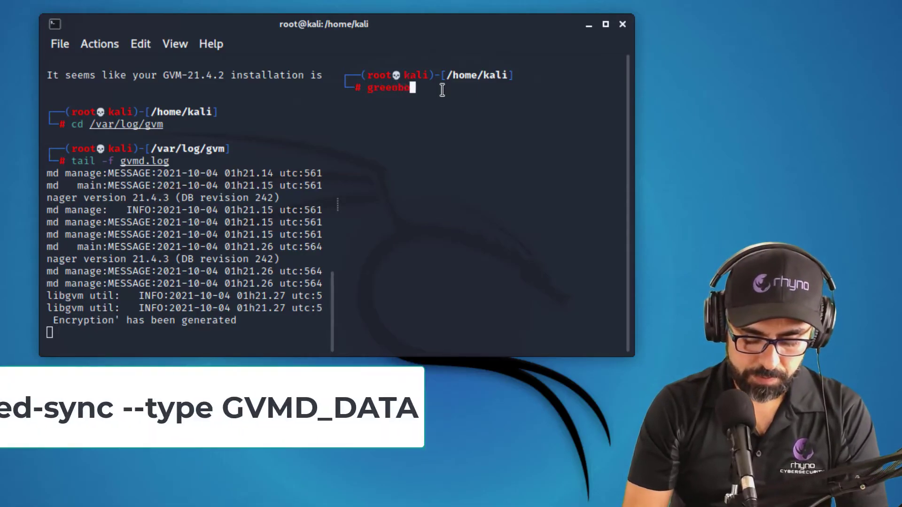
pyautogui.write('-')
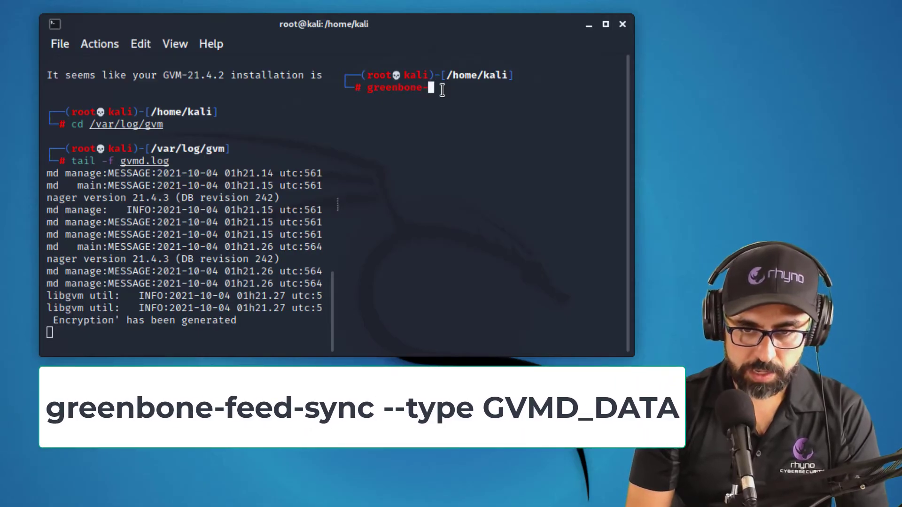
pyautogui.write('f')
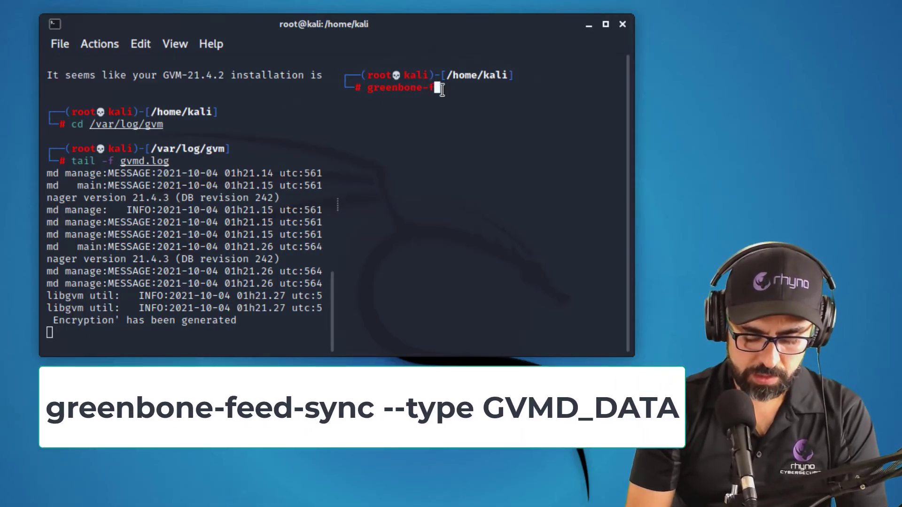
pyautogui.write('eed-')
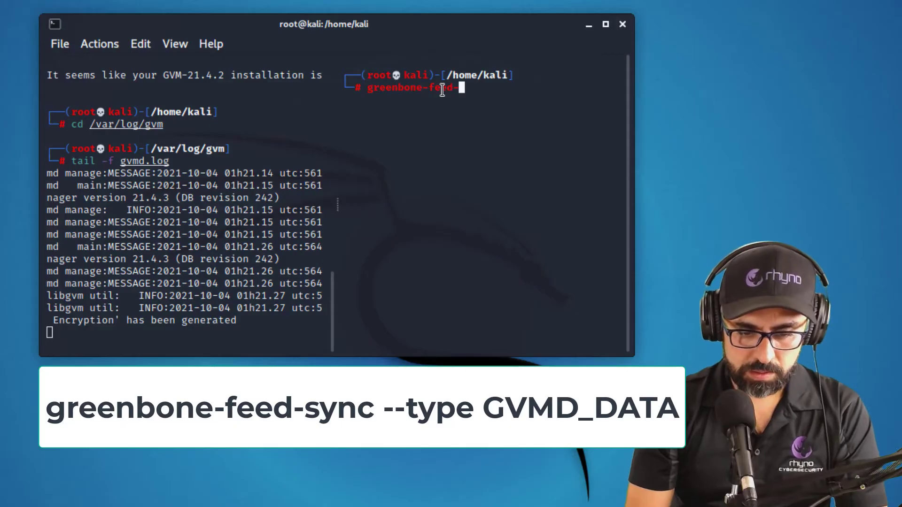
pyautogui.write('sync')
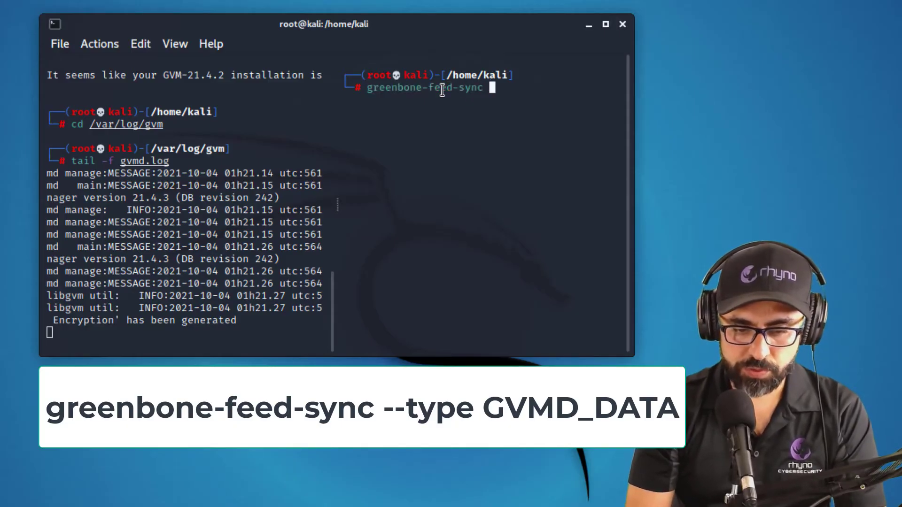
pyautogui.write('--t')
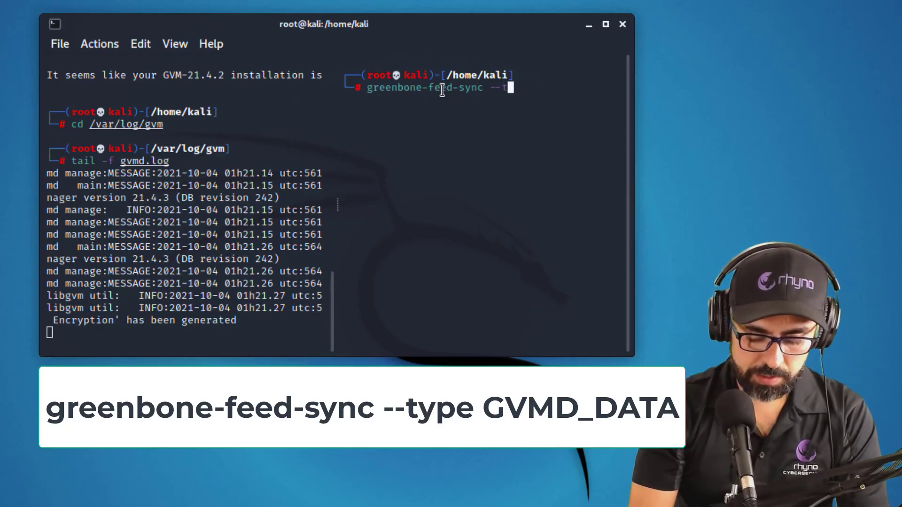
pyautogui.write('ype')
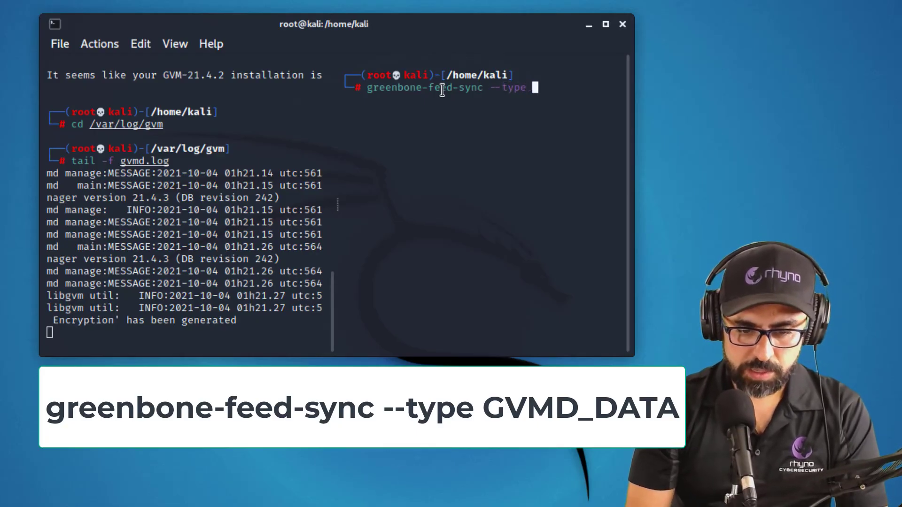
pyautogui.write('GV')
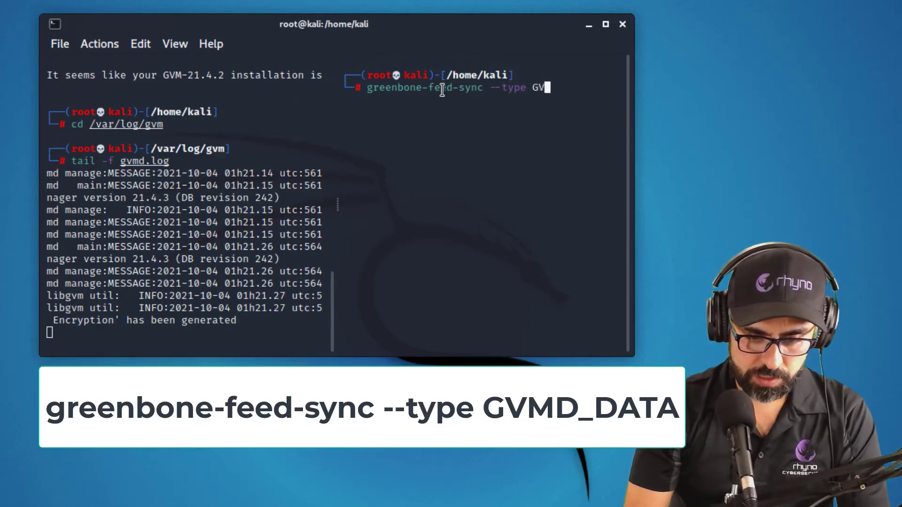
pyautogui.write('MD_')
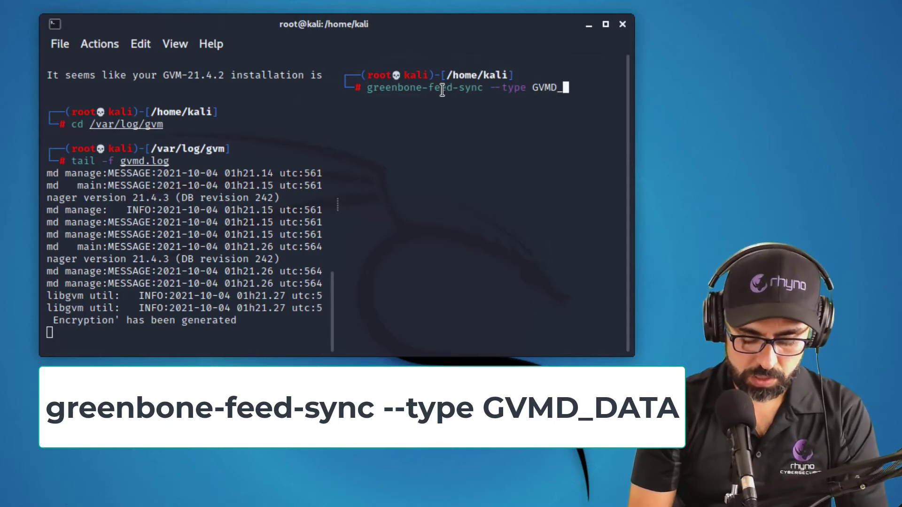
pyautogui.write('DATA')
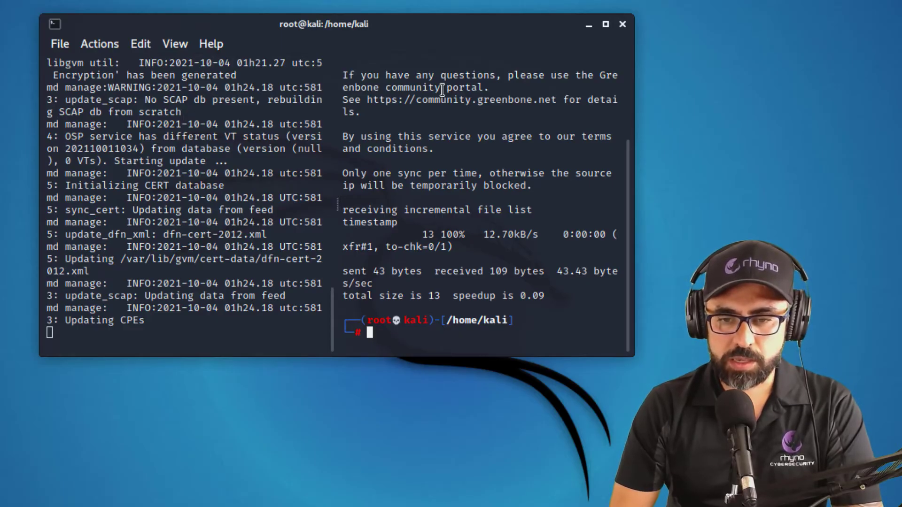
# Recall the sync command and run it with --type SCAP until it completes.
pyautogui.write('greenbone-feed-sync --type GVMD_DATA')
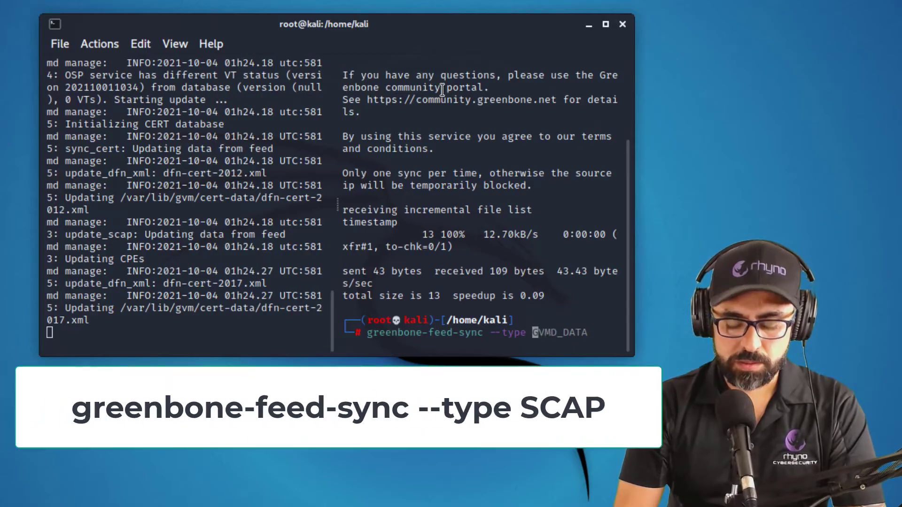
pyautogui.write('SCAP')
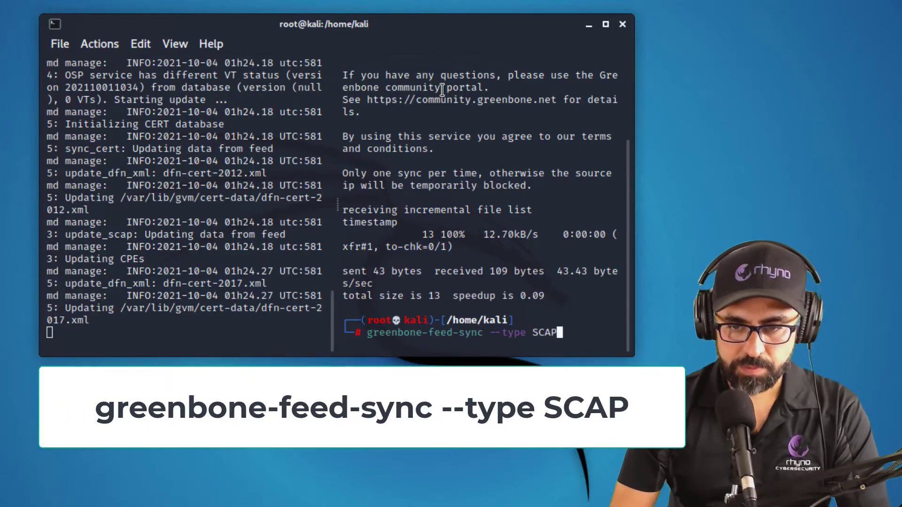
pyautogui.press('Return')
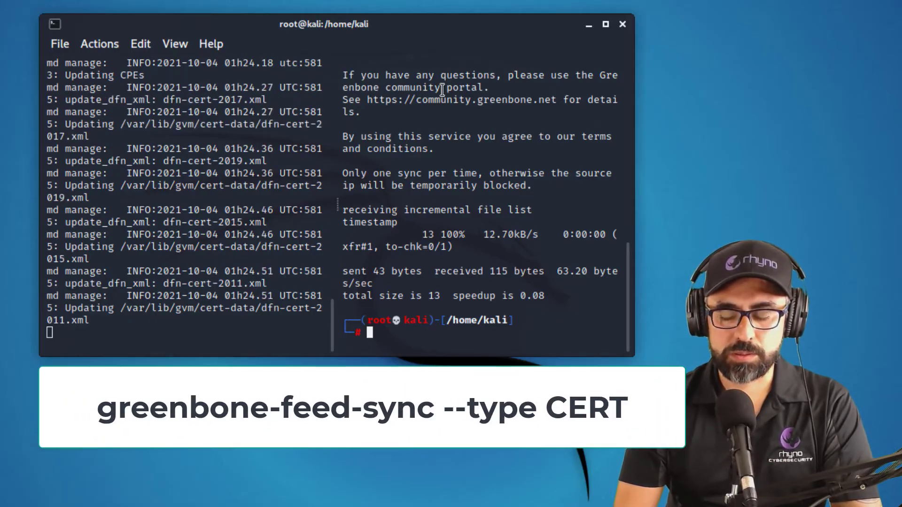
# Recall the command again and run it with --type CERT until it completes.
pyautogui.write('greenbone-feed-sync --type SCAP')
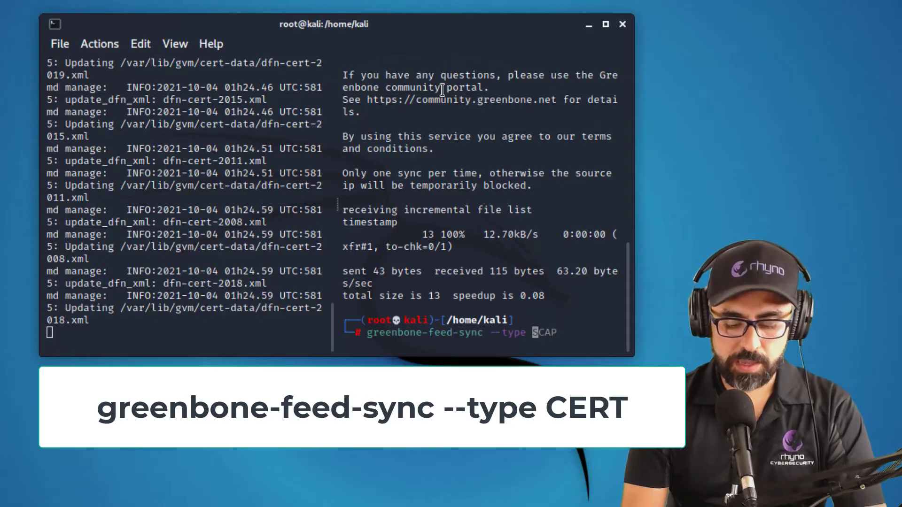
pyautogui.write('CERT')
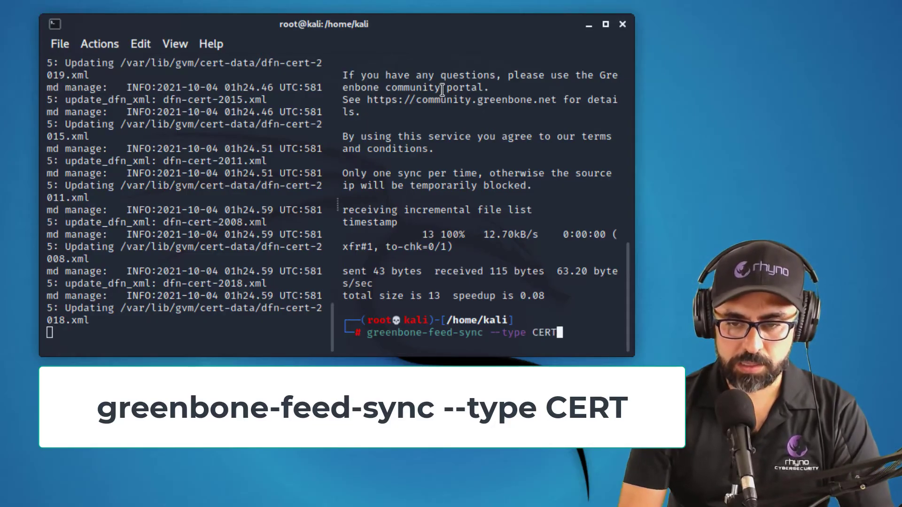
pyautogui.press('Return')
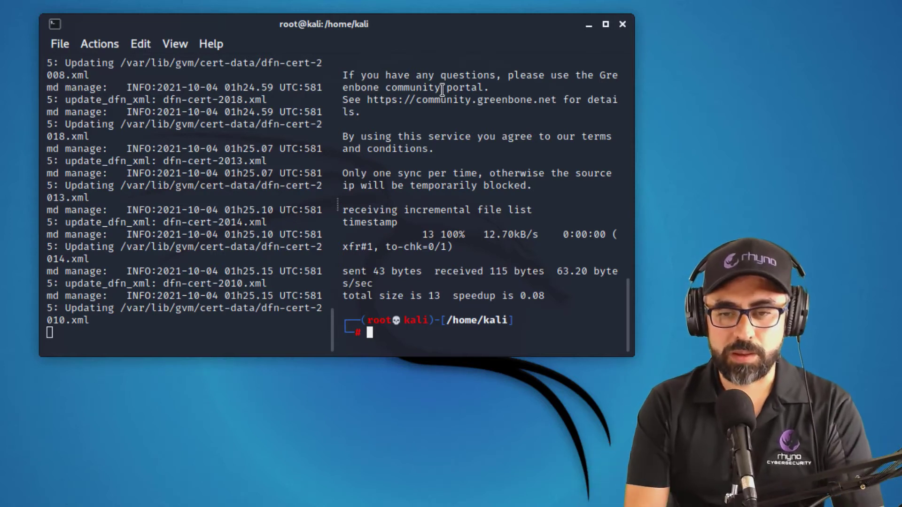
# Install the missing htop via the y prompt, clear the pane and run htop.
pyautogui.write('htop')
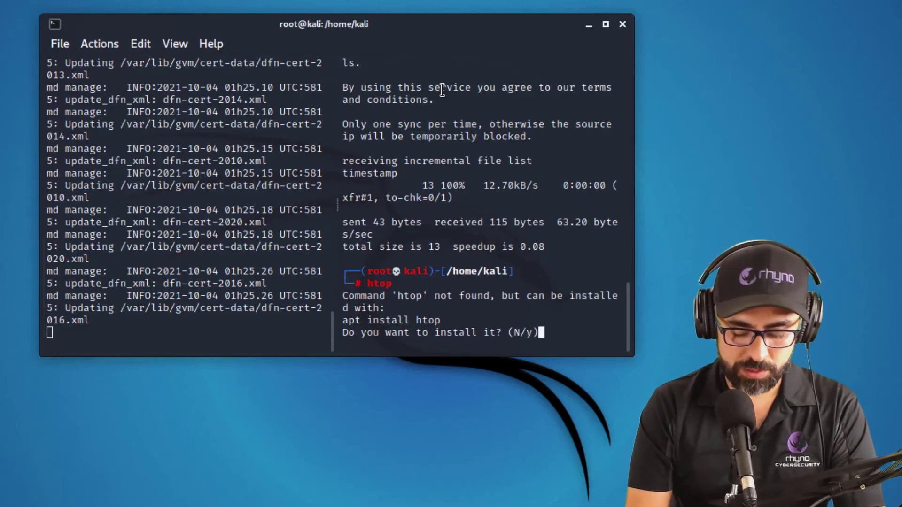
pyautogui.write('y')
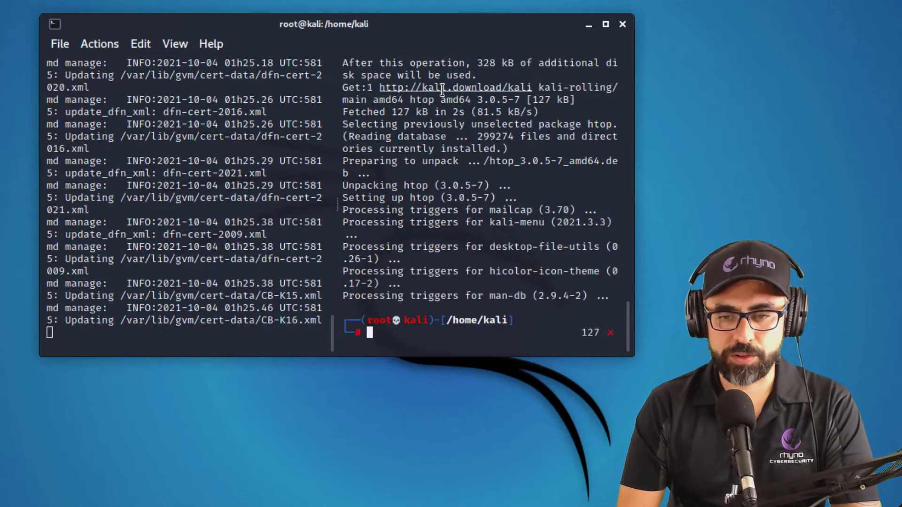
pyautogui.write('clear')
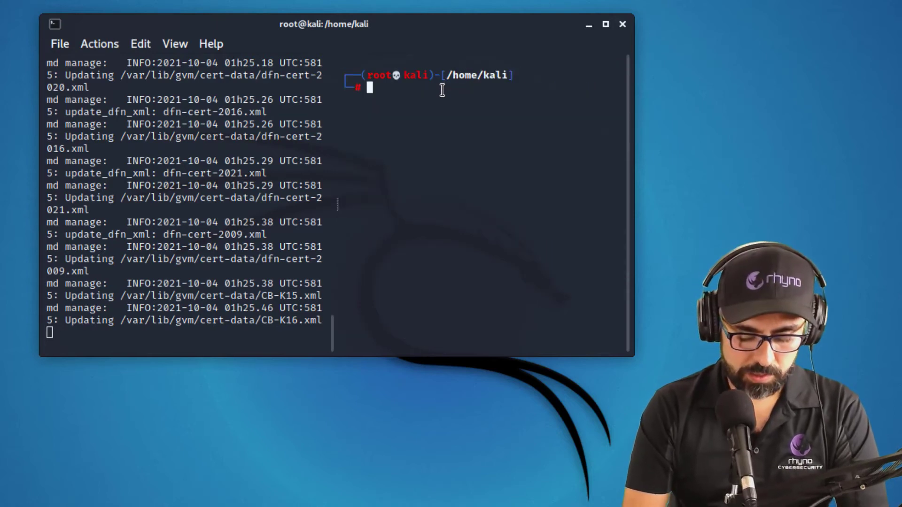
pyautogui.write('htop')
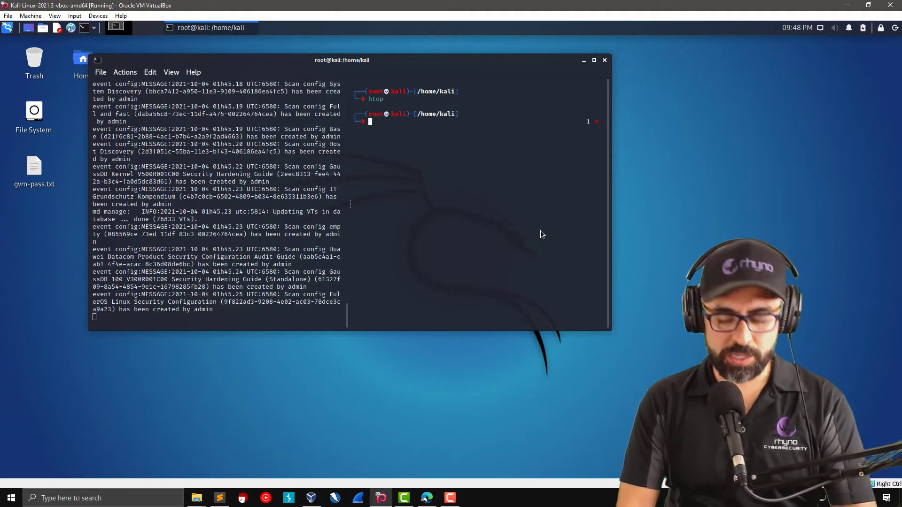
# Clear the pane and run gvm-start, which reports the services already running.
pyautogui.write('clear')
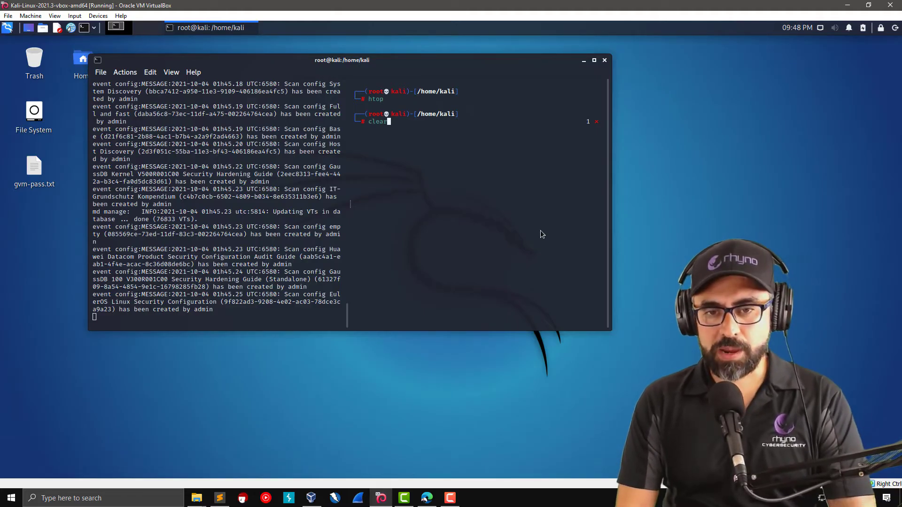
pyautogui.press('Return')
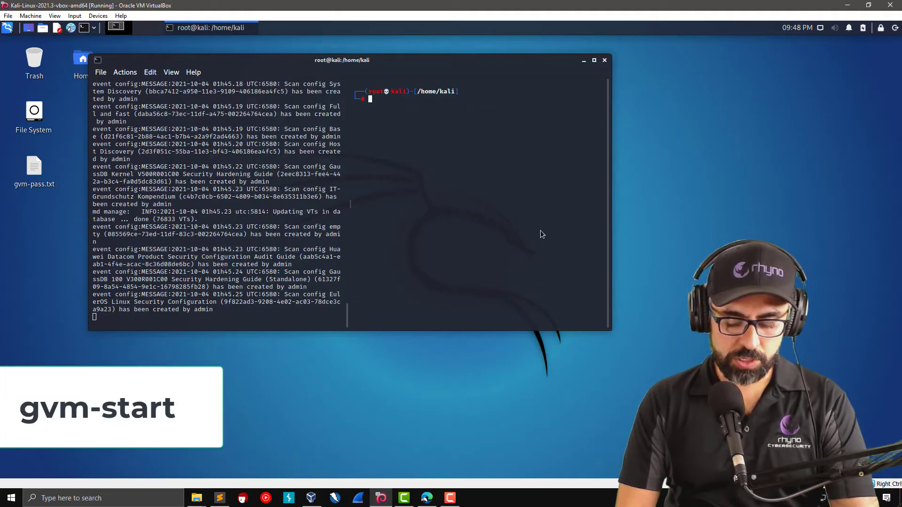
pyautogui.write('gvm-start')
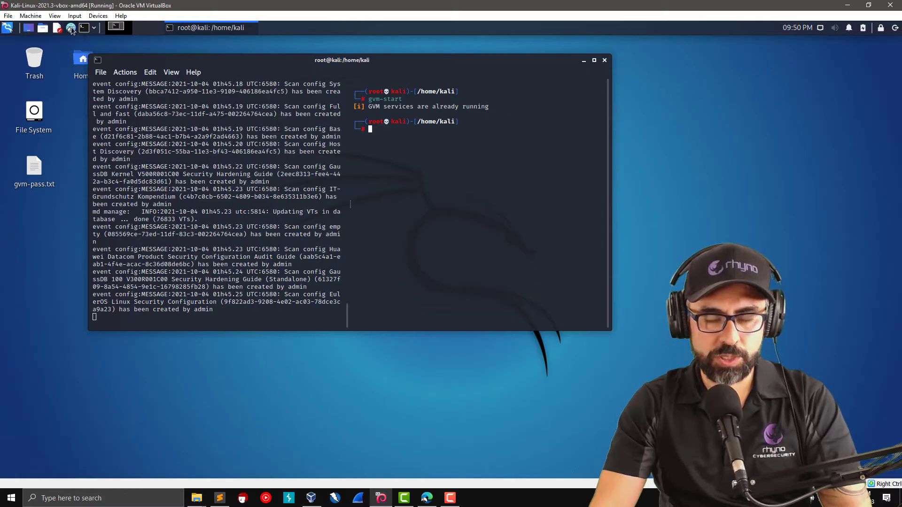
# Launch Firefox from the Kali panel and enter 127.0.0.1 with the port in the address bar.
pyautogui.click(71, 29)
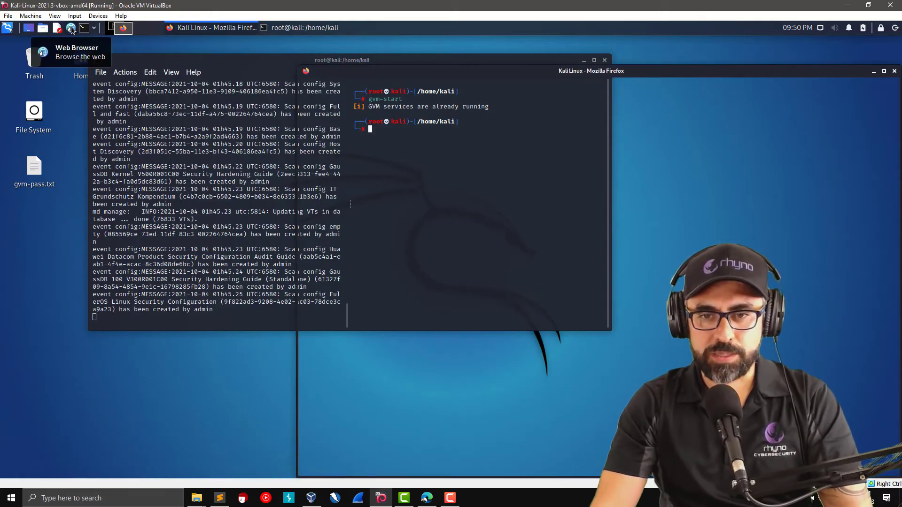
pyautogui.click(73, 28)
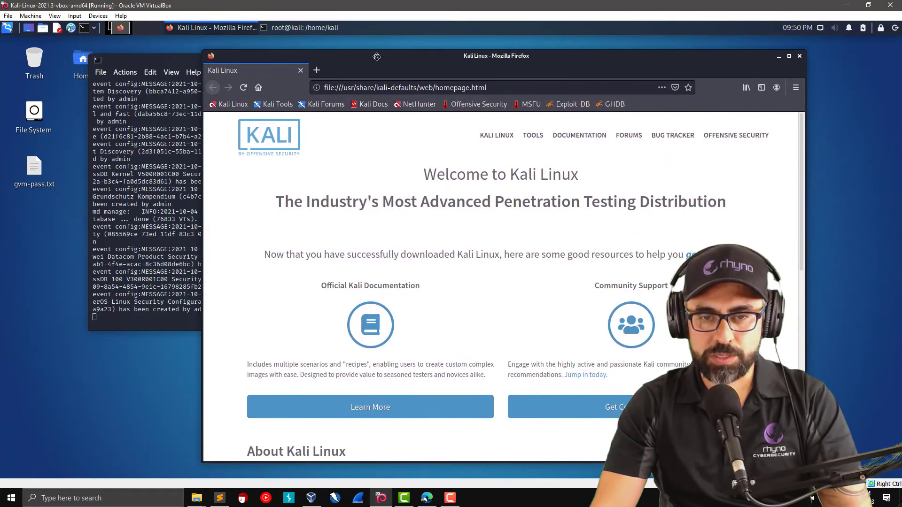
pyautogui.click(405, 88)
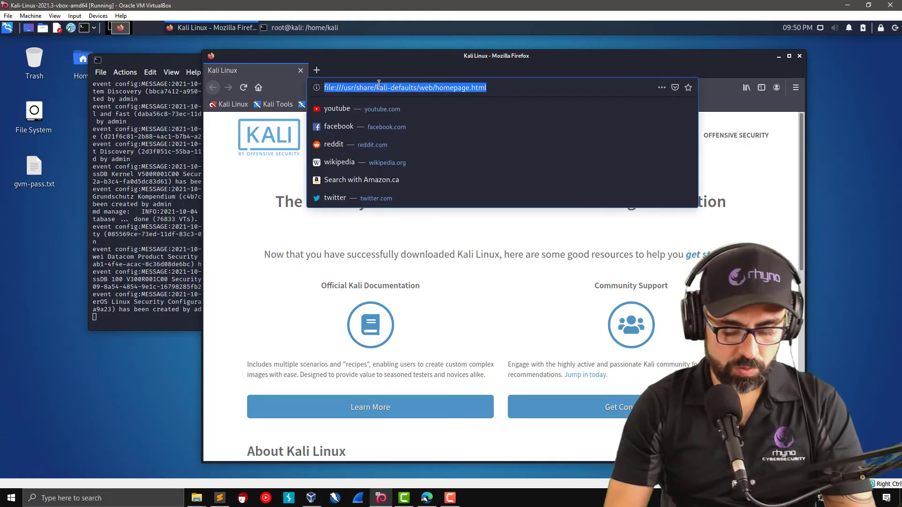
pyautogui.write('127.0.0.1')
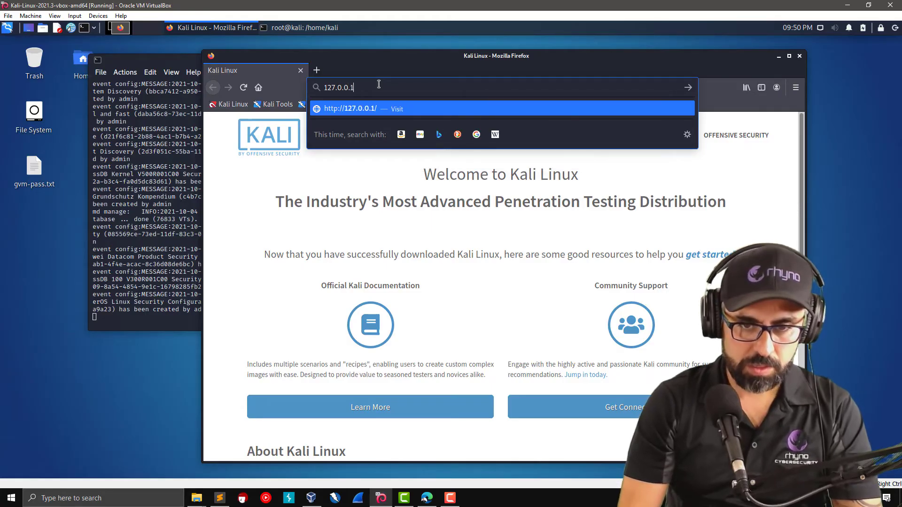
pyautogui.write(':')
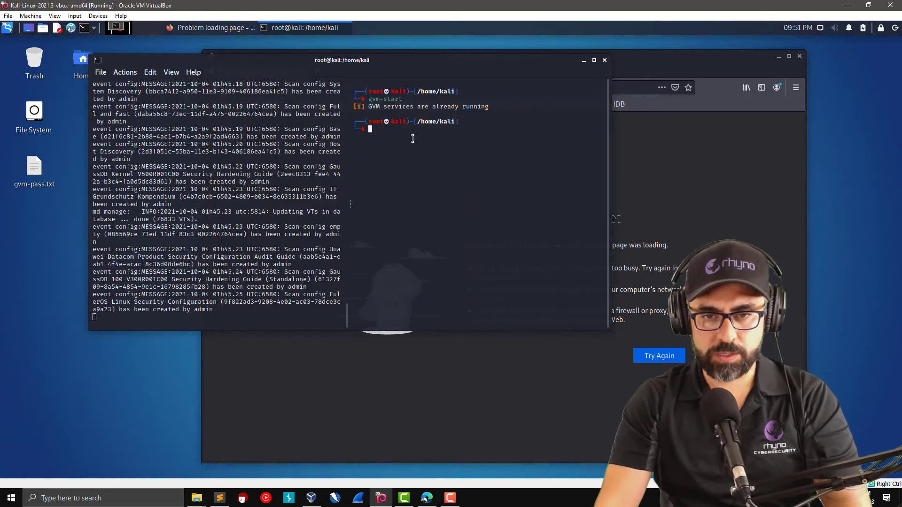
# Stop the GVM services with gvm-stop, then restart them with gvm-start to open the web UI.
pyautogui.write('gvm-start')
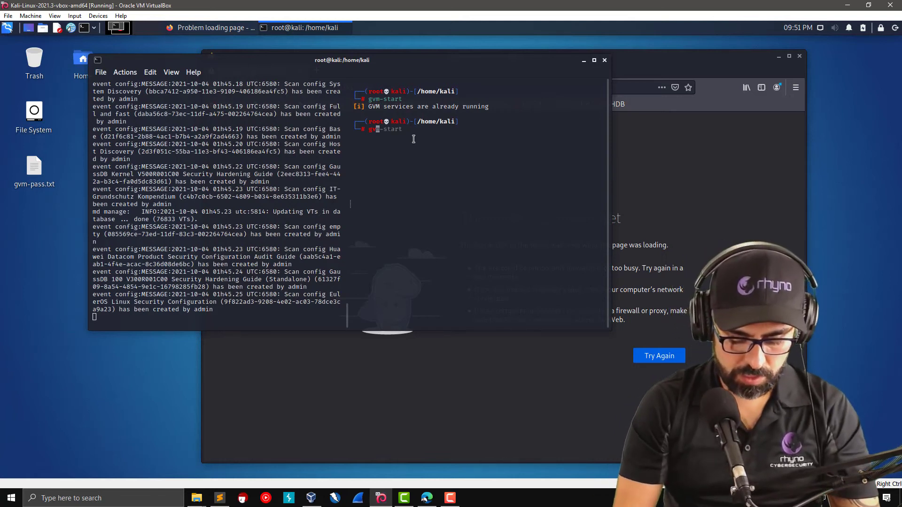
pyautogui.write('gvm-sto')
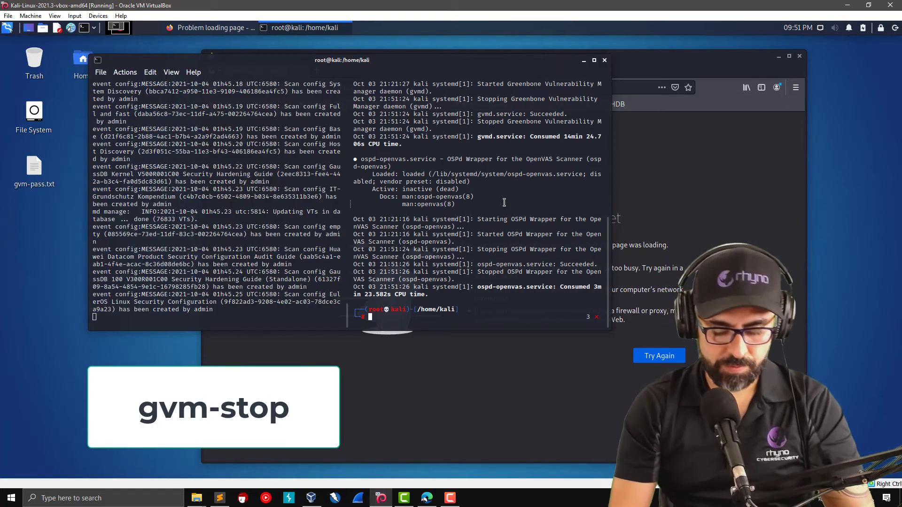
pyautogui.write('clea')
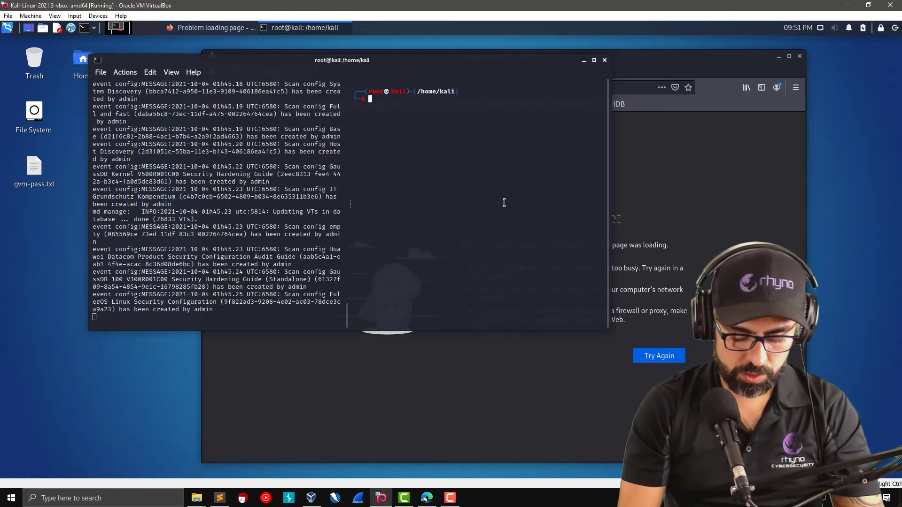
pyautogui.write('gvm-stop')
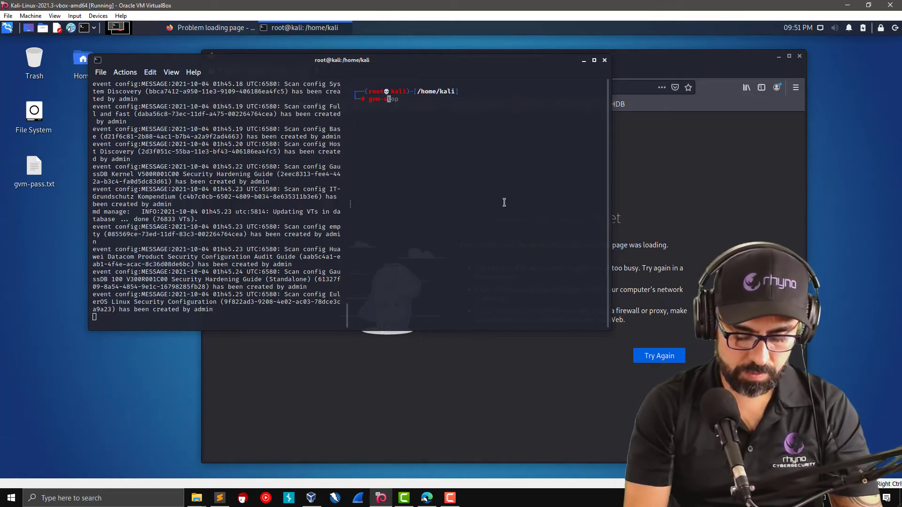
pyautogui.press('Return')
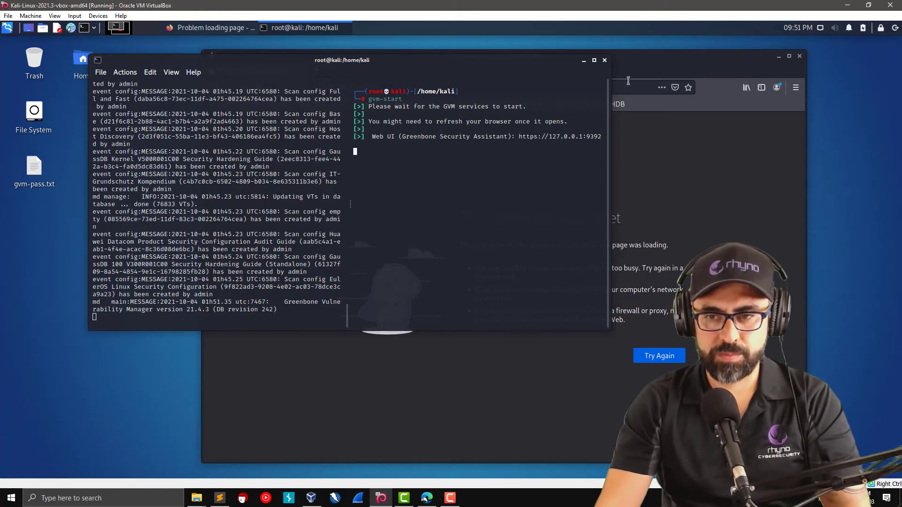
pyautogui.click(216, 27)
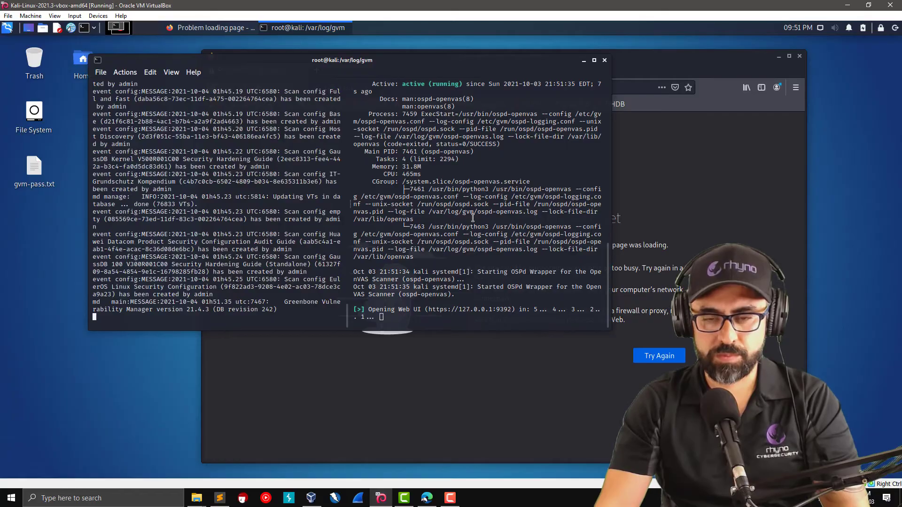
# Close the failed tab and accept the certificate risk for 127.0.0.1:9392 via Advanced.
pyautogui.click(660, 355)
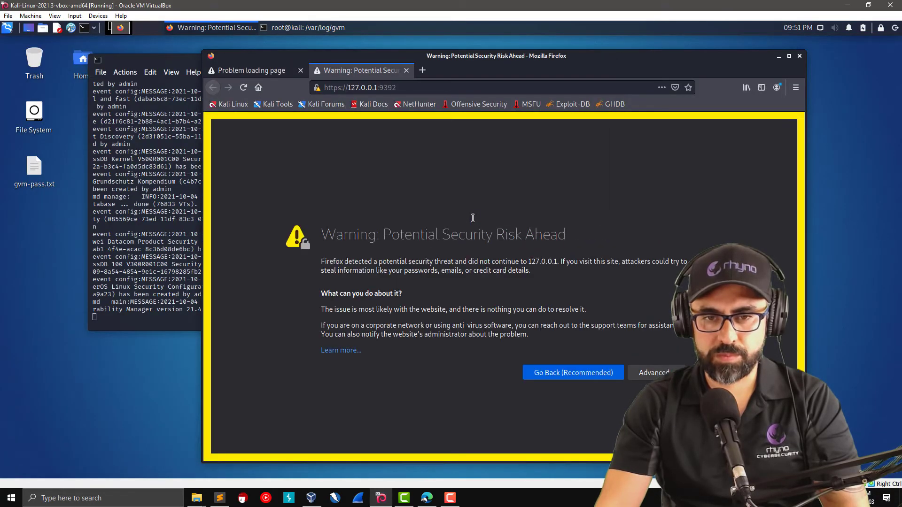
pyautogui.click(300, 69)
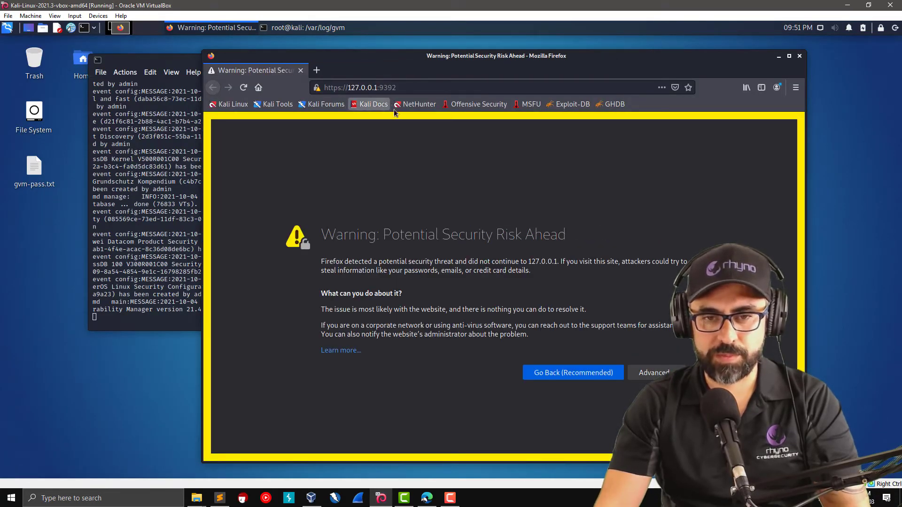
pyautogui.moveTo(611, 250)
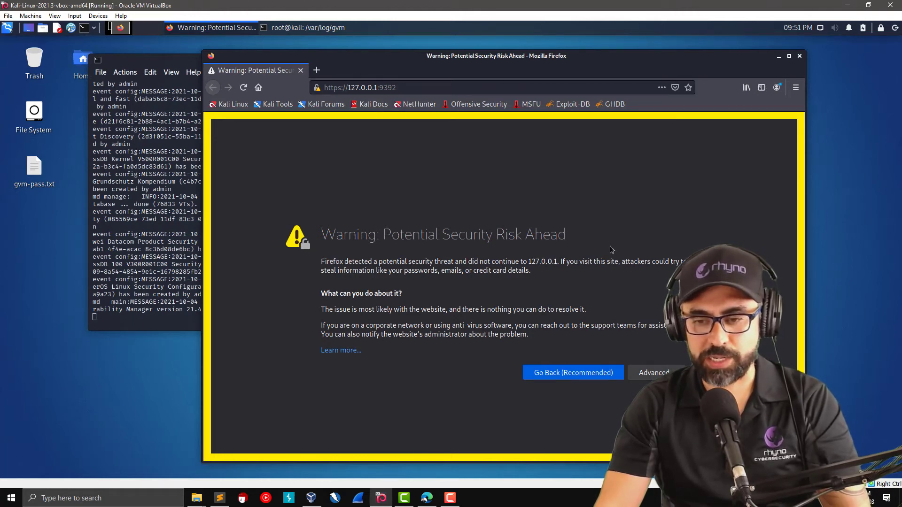
pyautogui.click(650, 372)
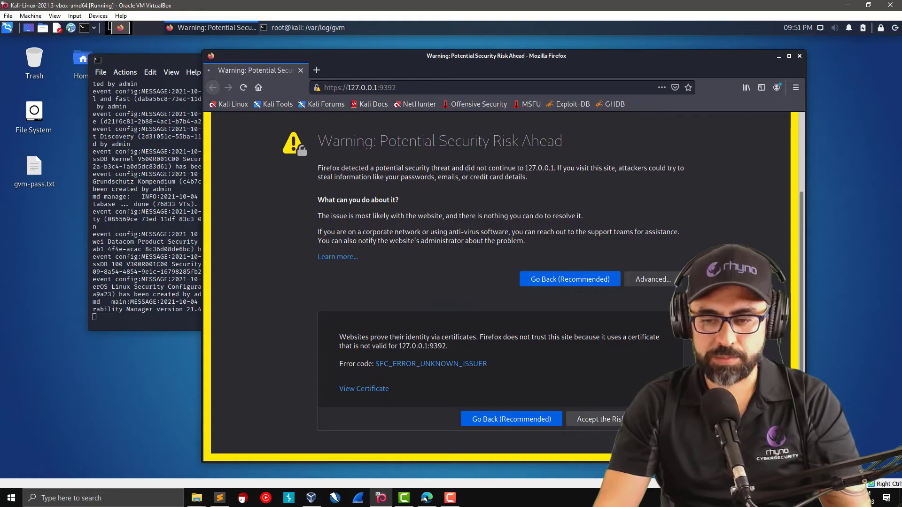
pyautogui.click(601, 419)
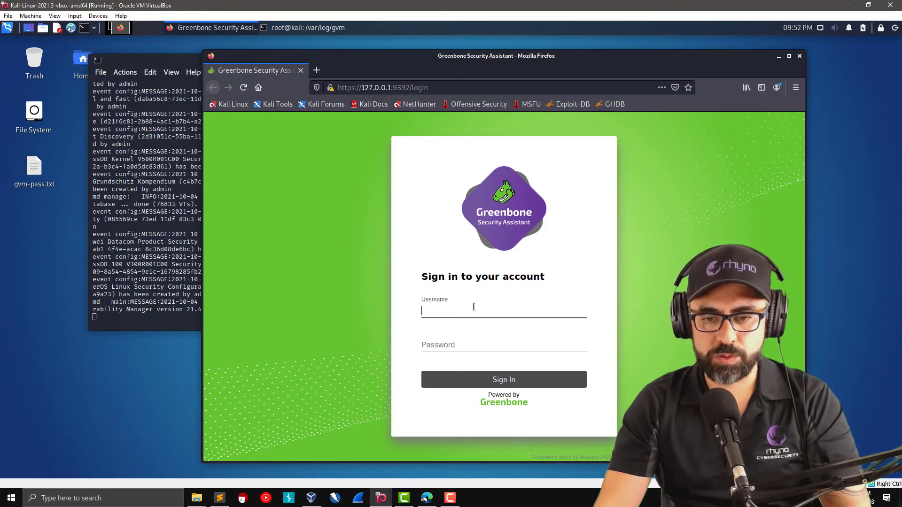
# Sign in as admin, copying the password from gvm-pass.txt opened in nano.
pyautogui.write('admin')
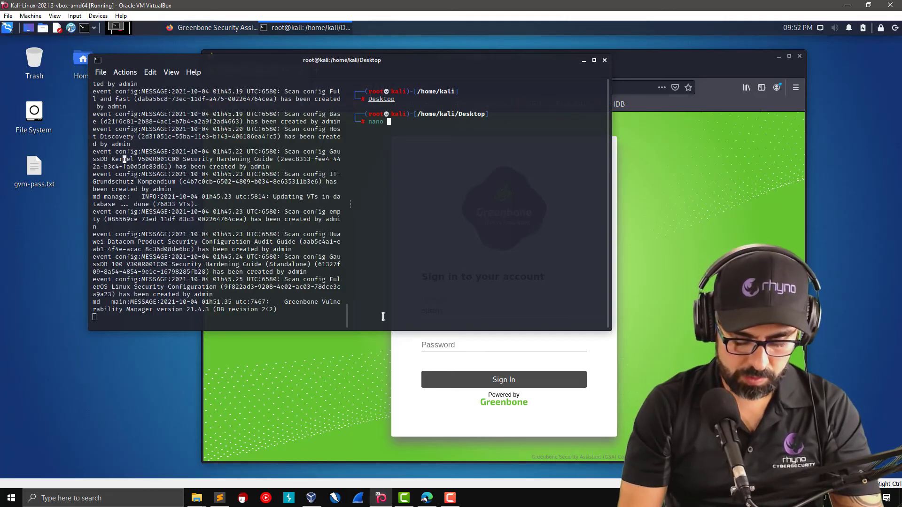
pyautogui.write('gvm-')
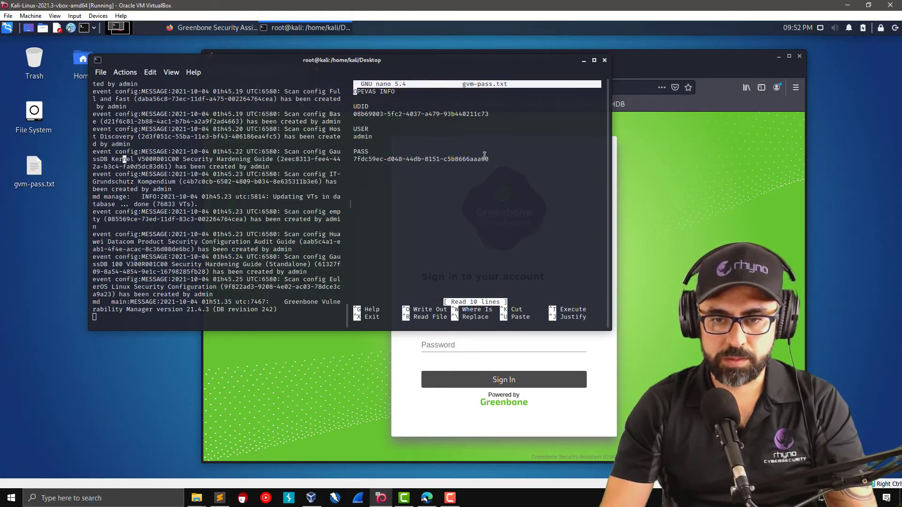
pyautogui.moveTo(354, 159); pyautogui.dragTo(489, 159)
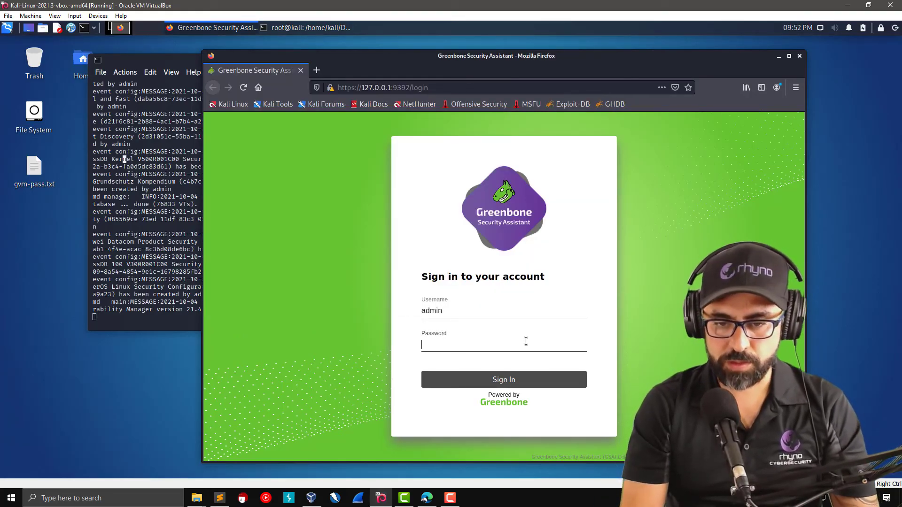
pyautogui.click(504, 379)
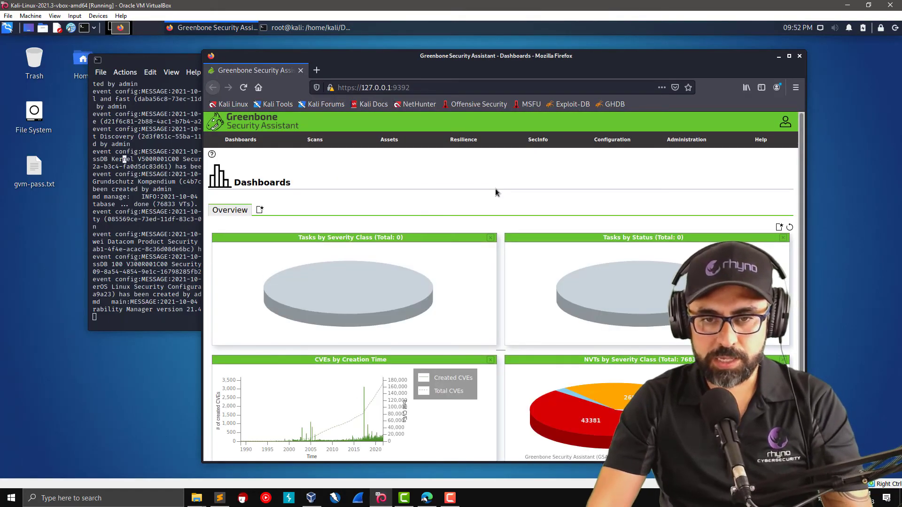
pyautogui.moveTo(510, 190)
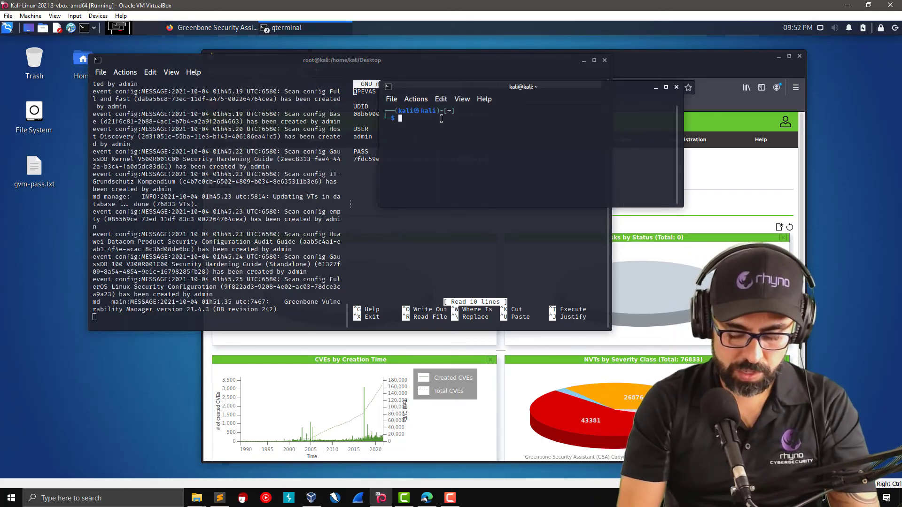
# Run ifconfig in a new terminal and select the eth0 address 10.0.2.15.
pyautogui.write('ifconfig')
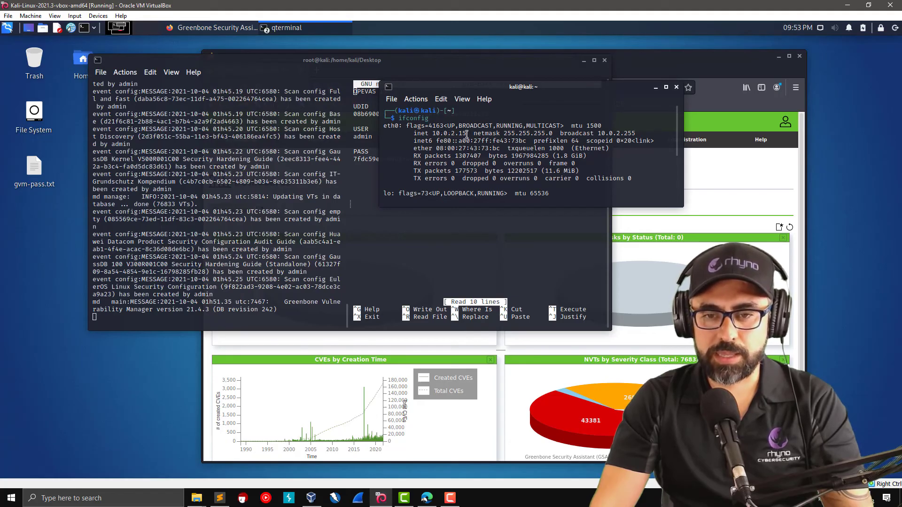
pyautogui.doubleClick(448, 133)
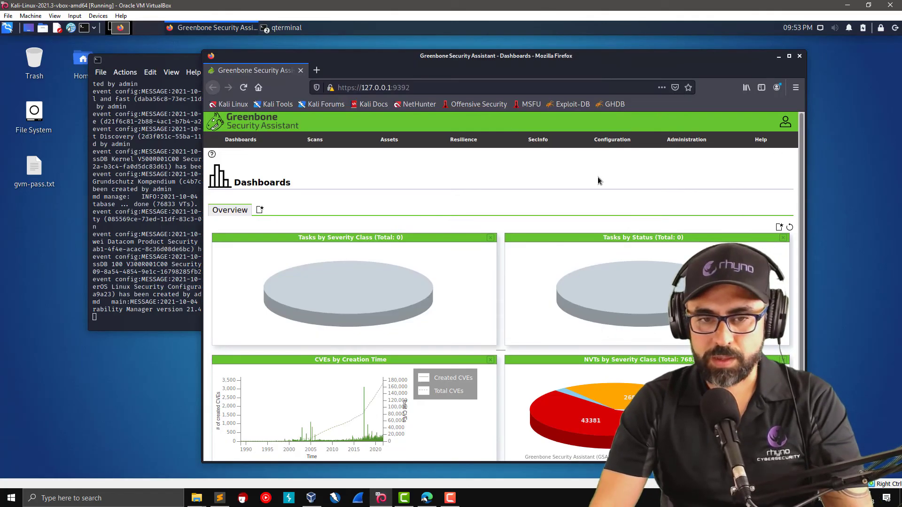
# Go to Scans > Tasks and bring up the new-task options.
pyautogui.click(316, 139)
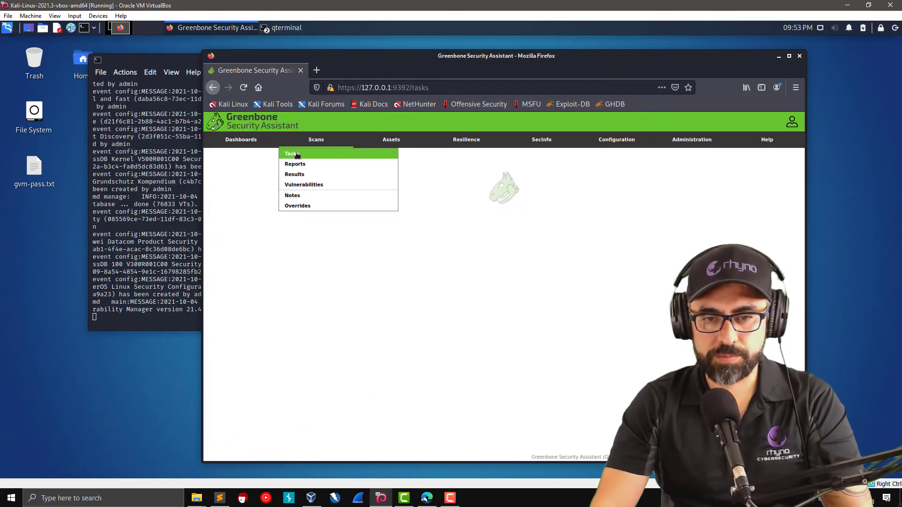
pyautogui.click(291, 154)
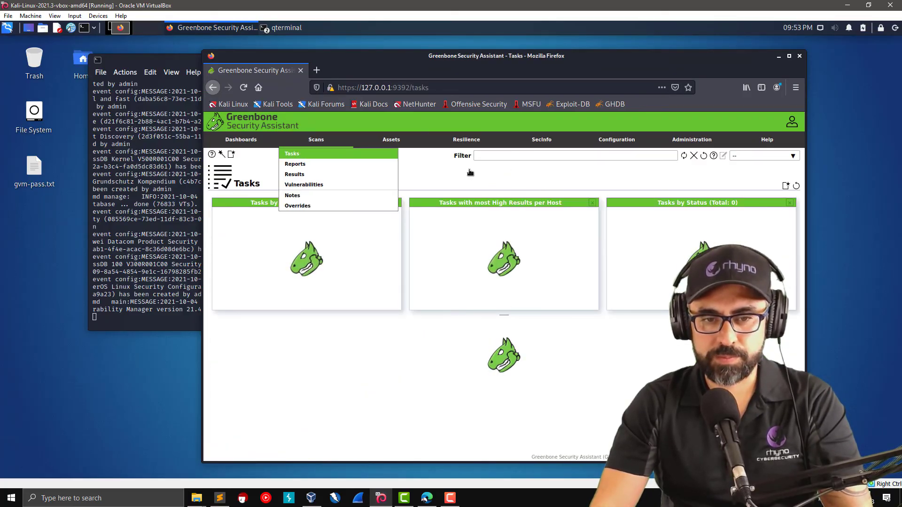
pyautogui.click(230, 154)
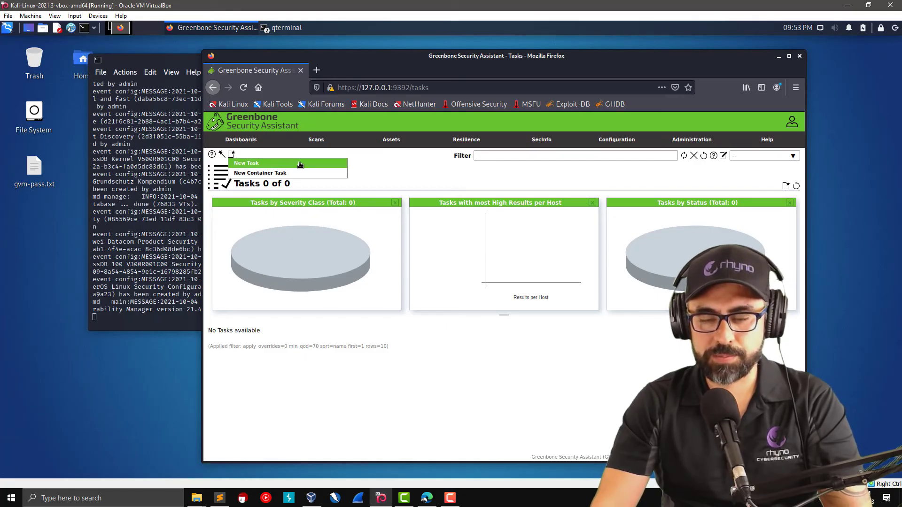
# Start a new scan task and name it TEST.
pyautogui.click(246, 163)
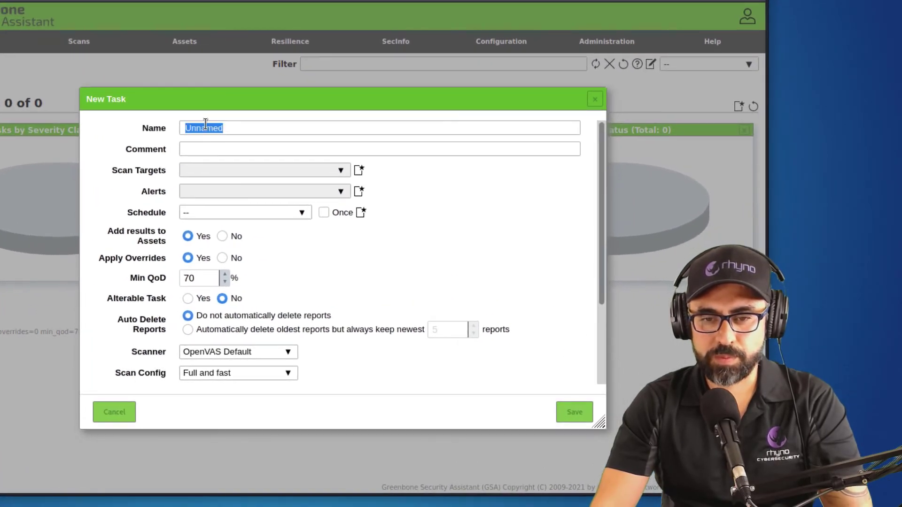
pyautogui.write('TEST')
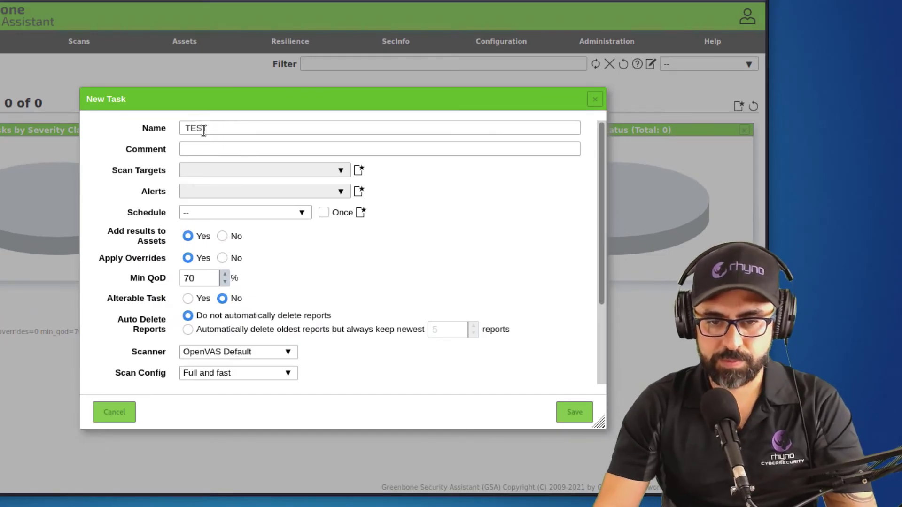
pyautogui.moveTo(342, 182)
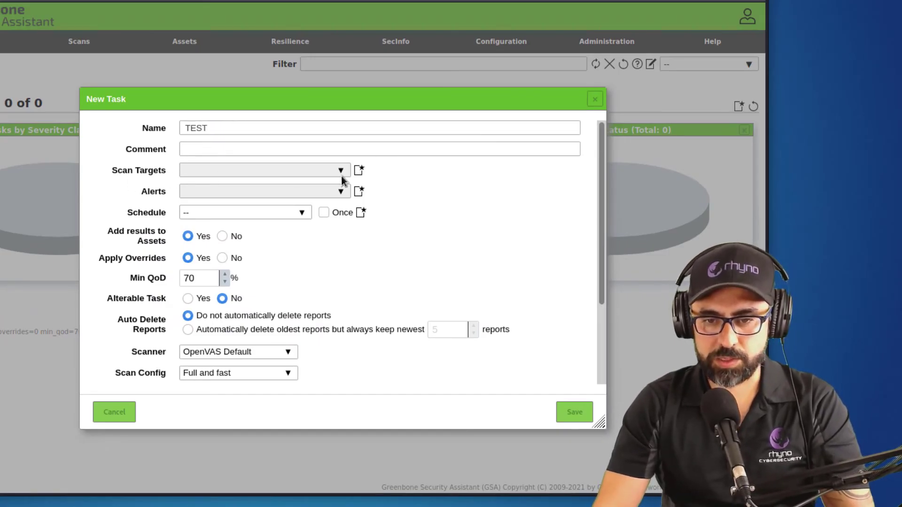
pyautogui.moveTo(360, 171)
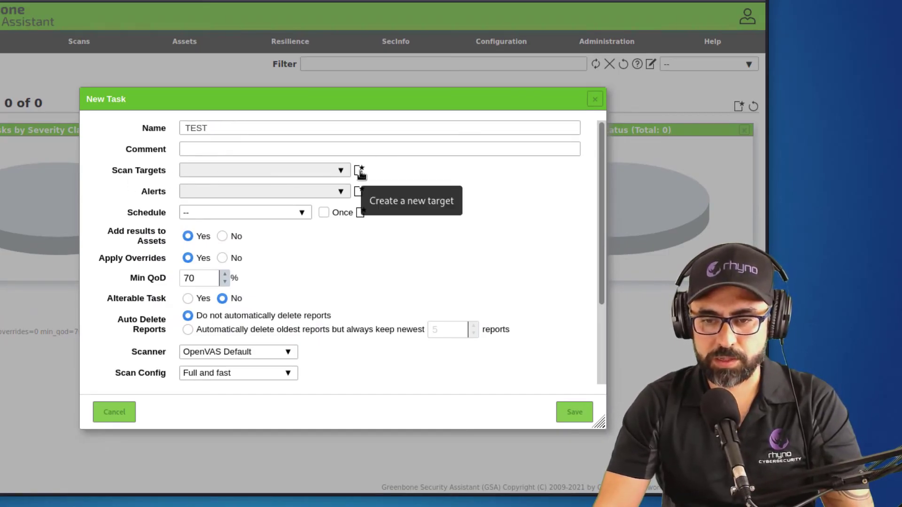
# Define a new target TEST for host 10.0.2.15 and save the TEST task.
pyautogui.click(359, 170)
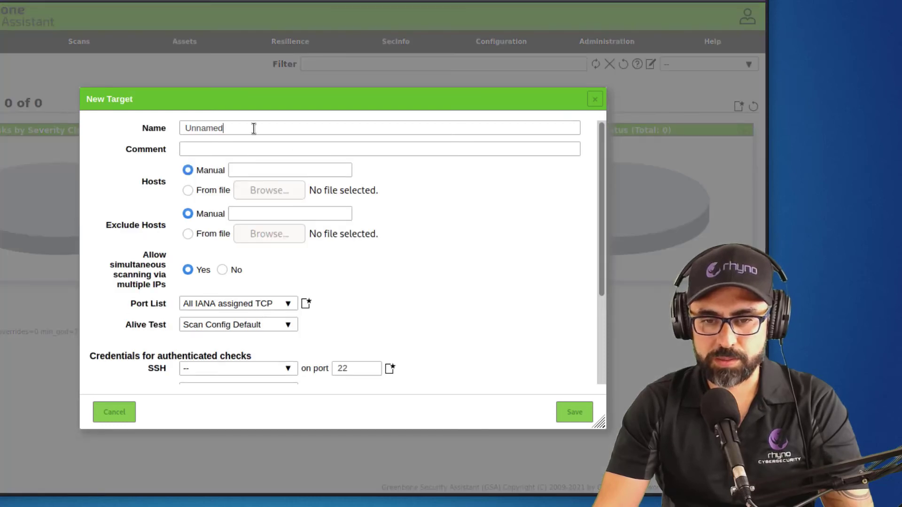
pyautogui.write('TES')
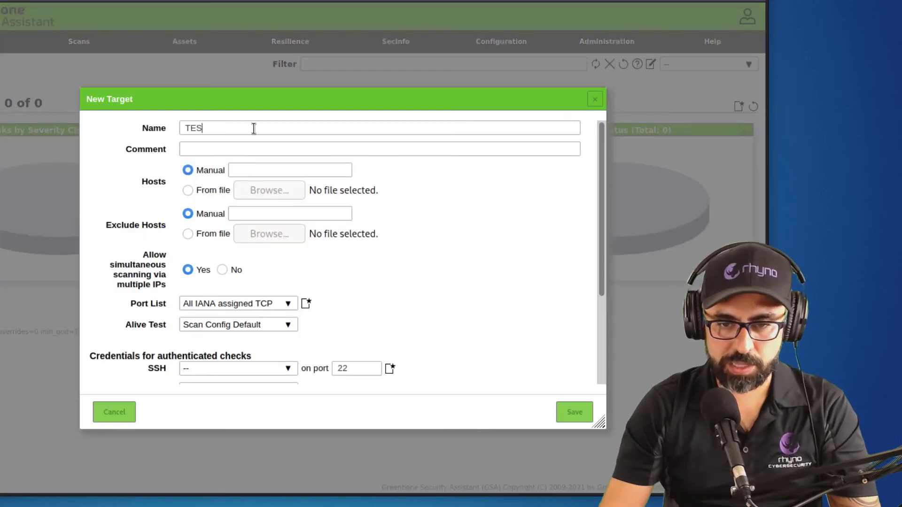
pyautogui.click(269, 170)
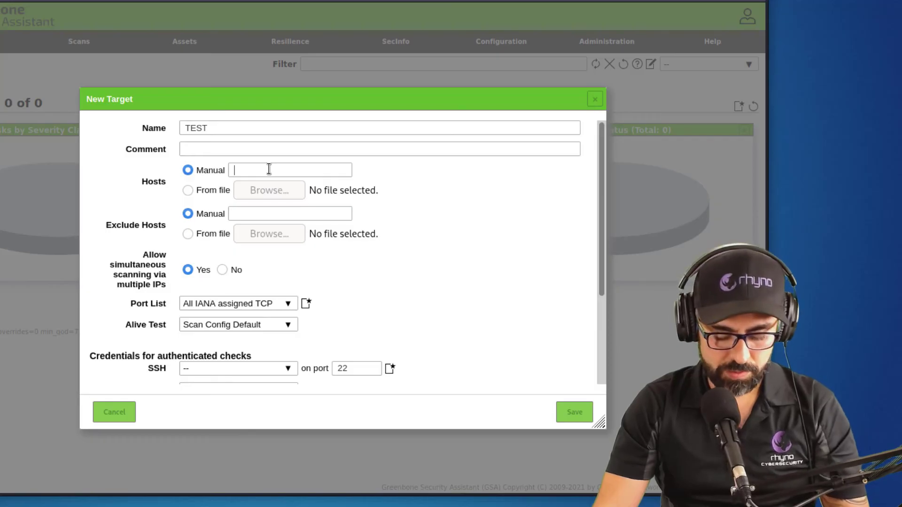
pyautogui.write('10.0.2.15')
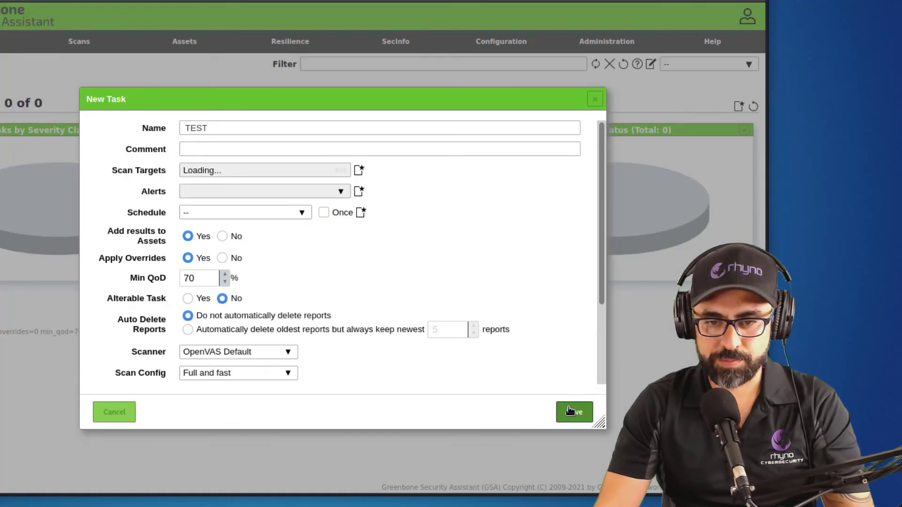
pyautogui.scroll(-3)
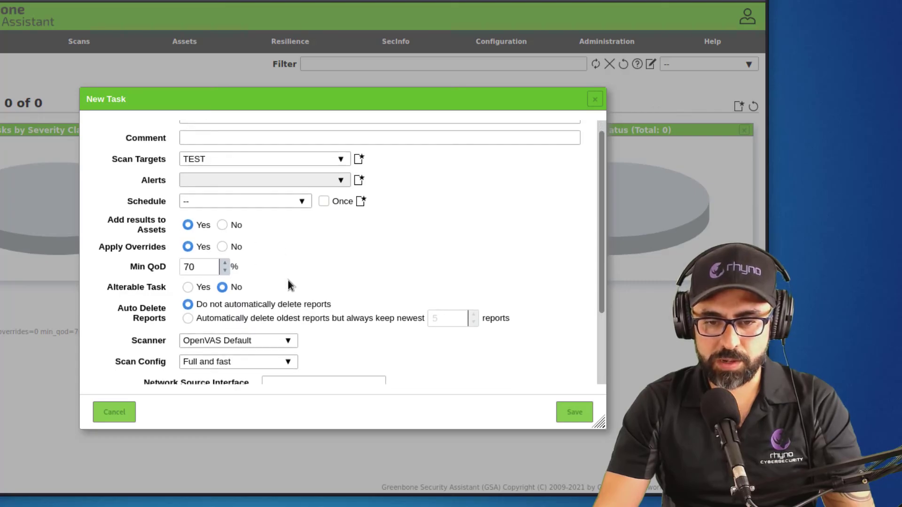
pyautogui.scroll(-3)
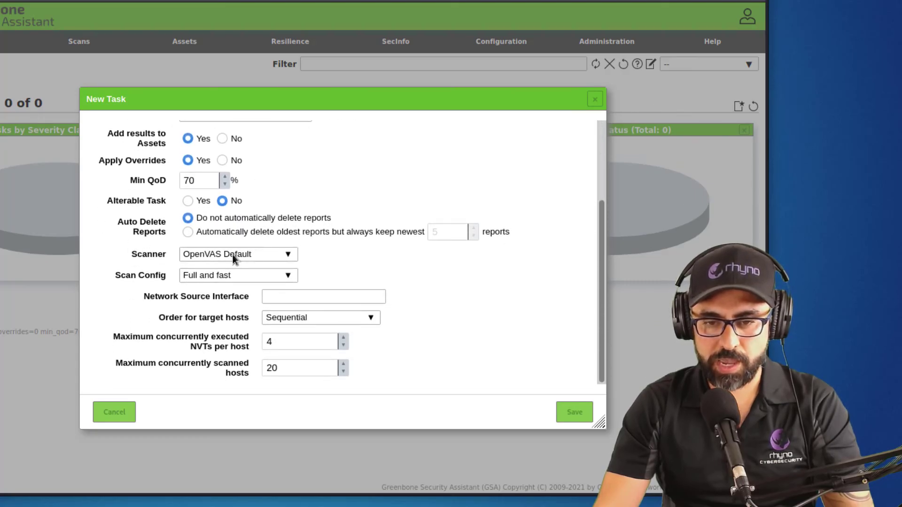
pyautogui.moveTo(408, 288)
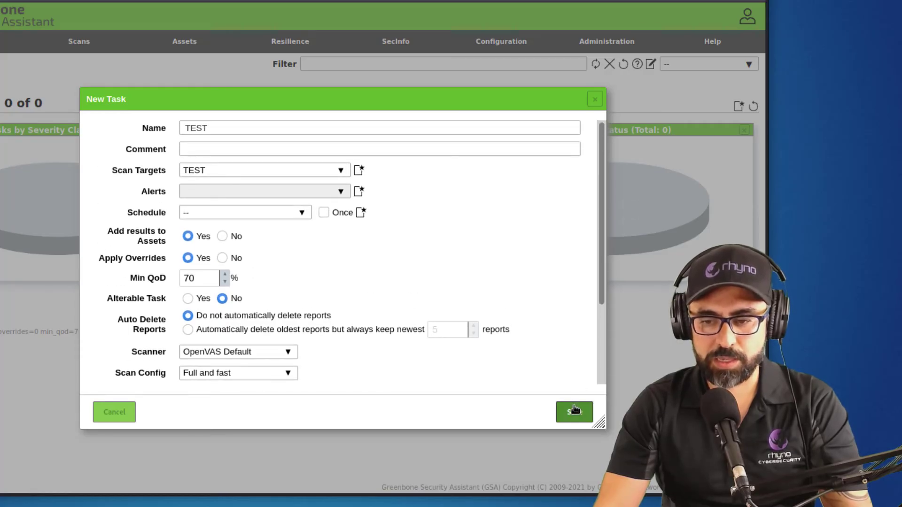
pyautogui.click(574, 412)
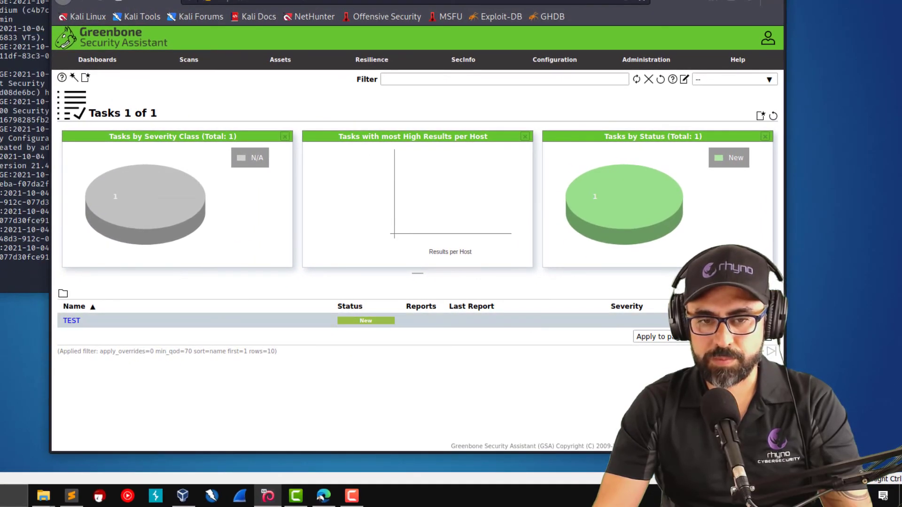
pyautogui.moveTo(431, 124)
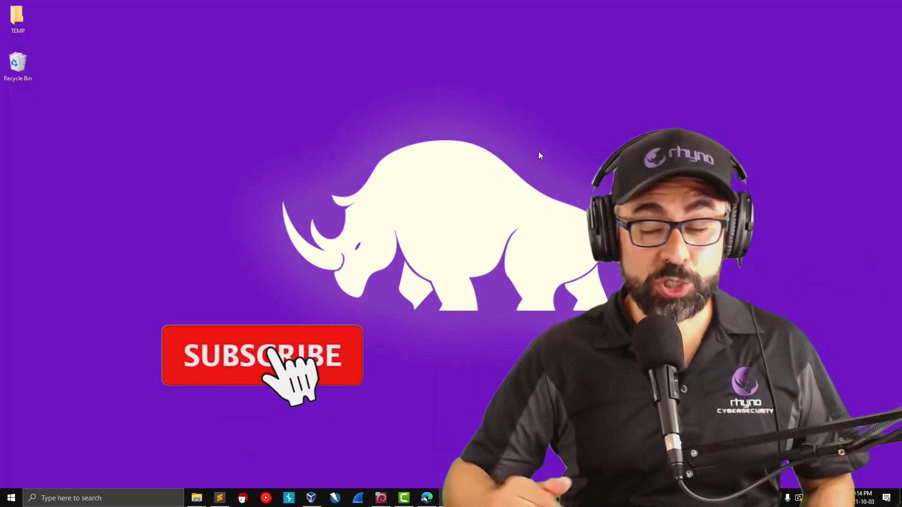
pyautogui.click(281, 365)
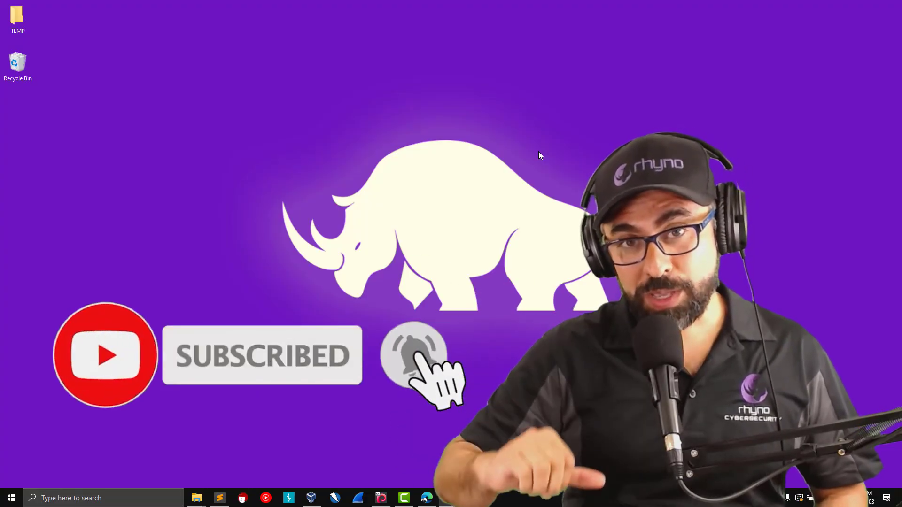